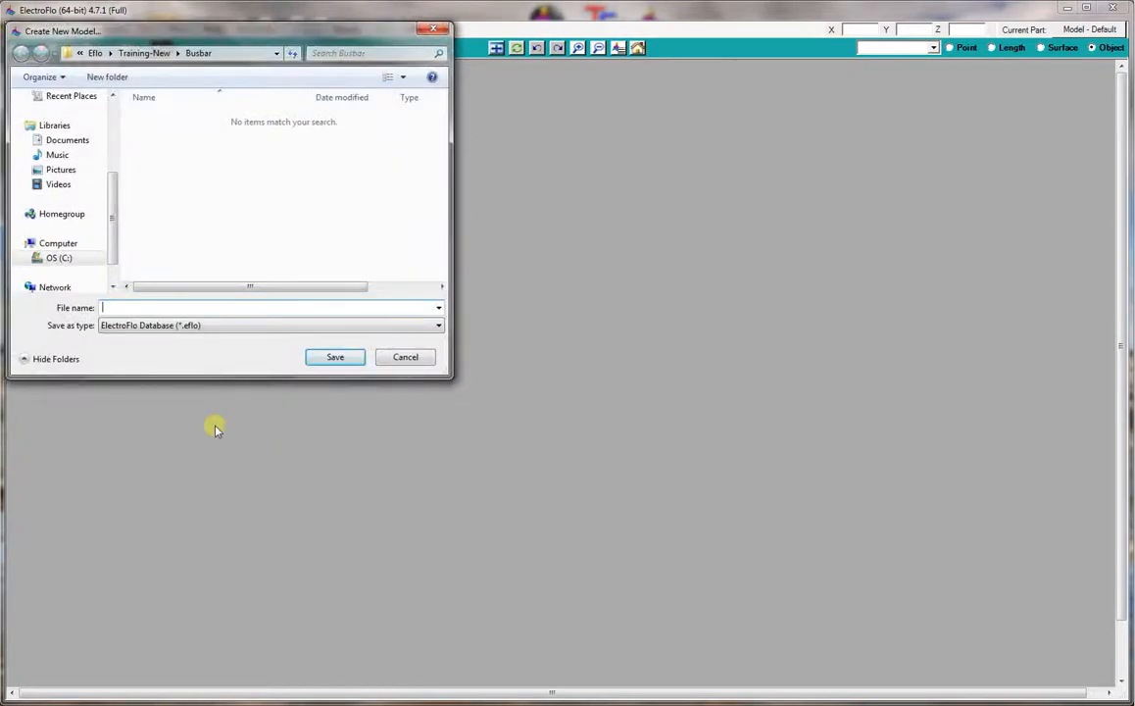
Name the new model database 'Busbar' and save it in the training folder.
{"action": "type", "text": "Busb"}
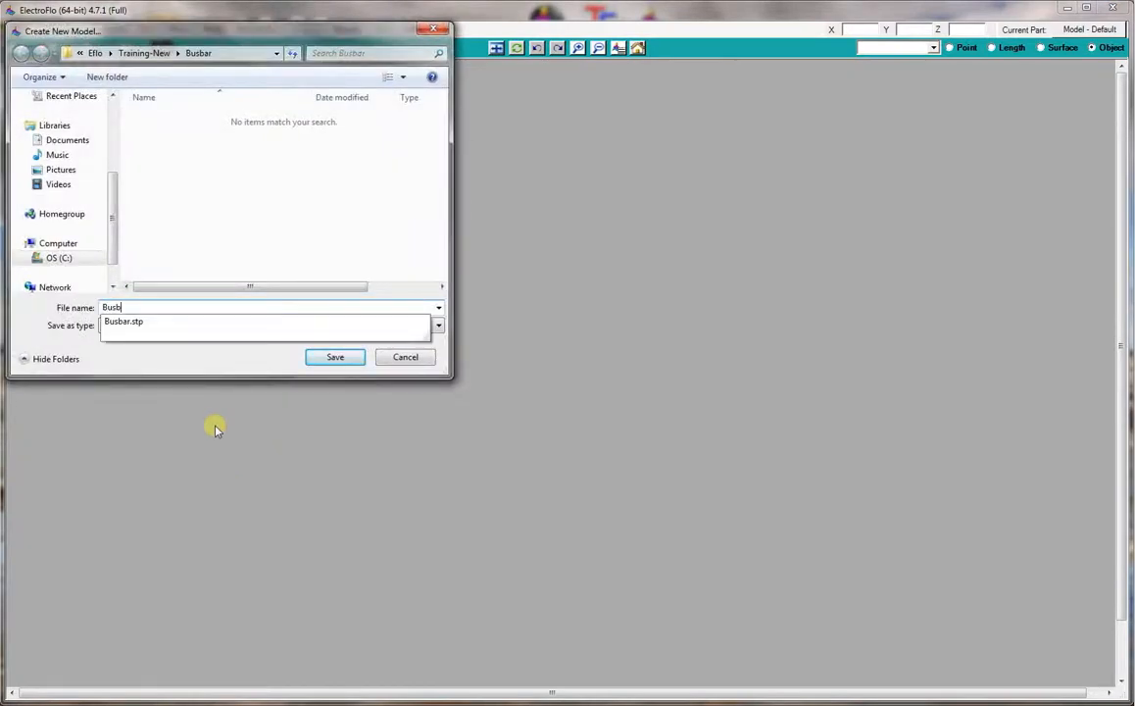
{"action": "left_click", "coordinate": [335, 357]}
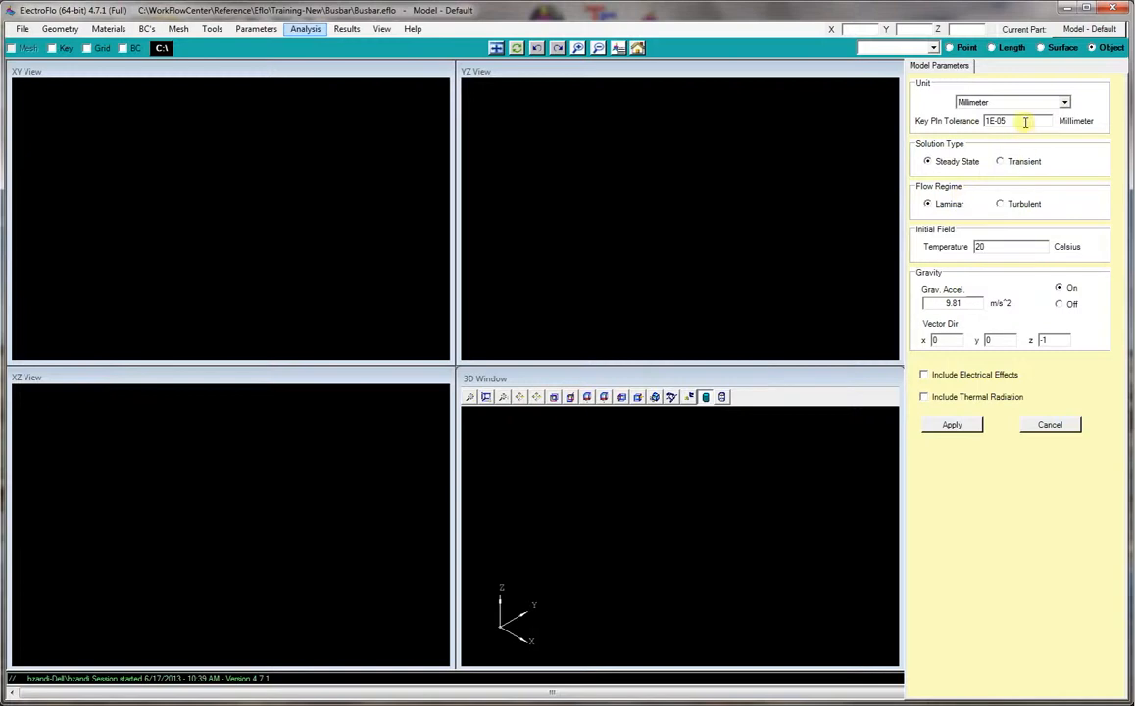
Set key pin tolerance 0.1 mm, a transient solution, and include electrical effects.
{"action": "type", "text": "0.1"}
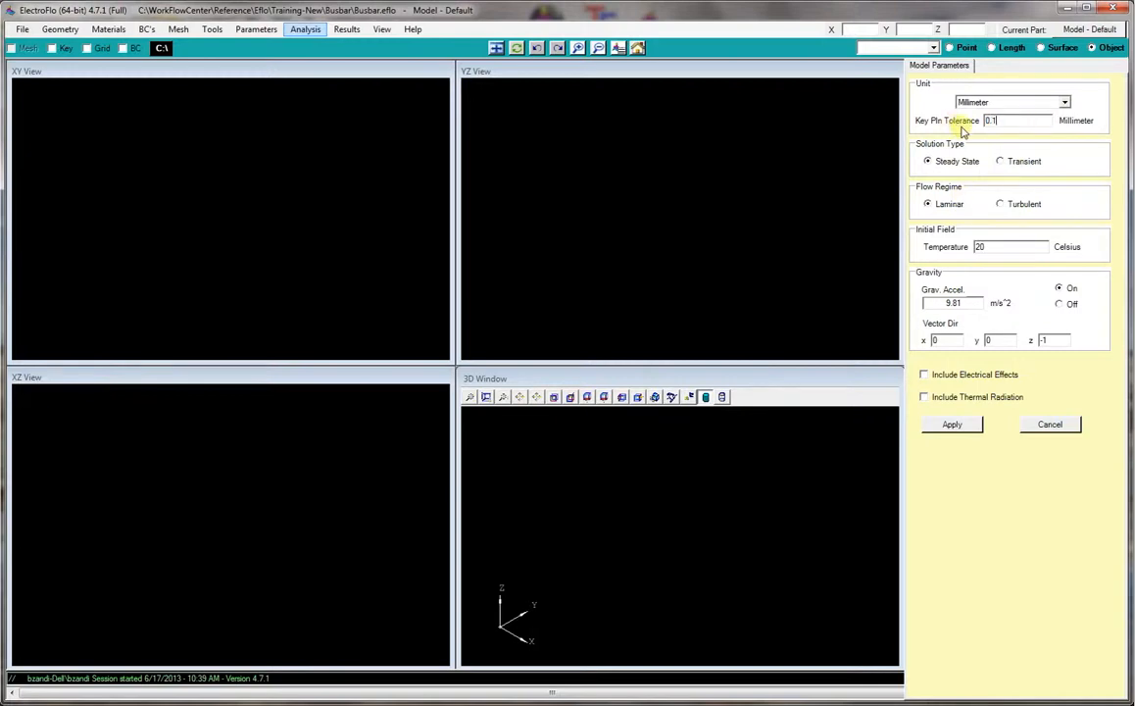
{"action": "left_click", "coordinate": [999, 160]}
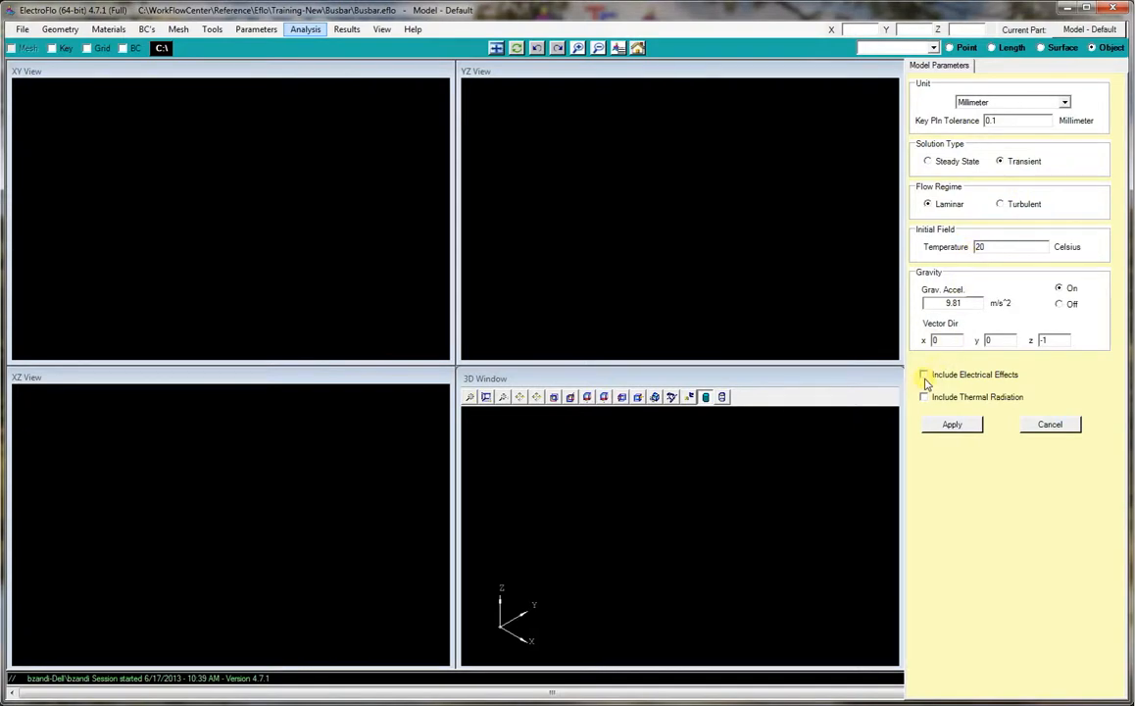
{"action": "left_click", "coordinate": [951, 424]}
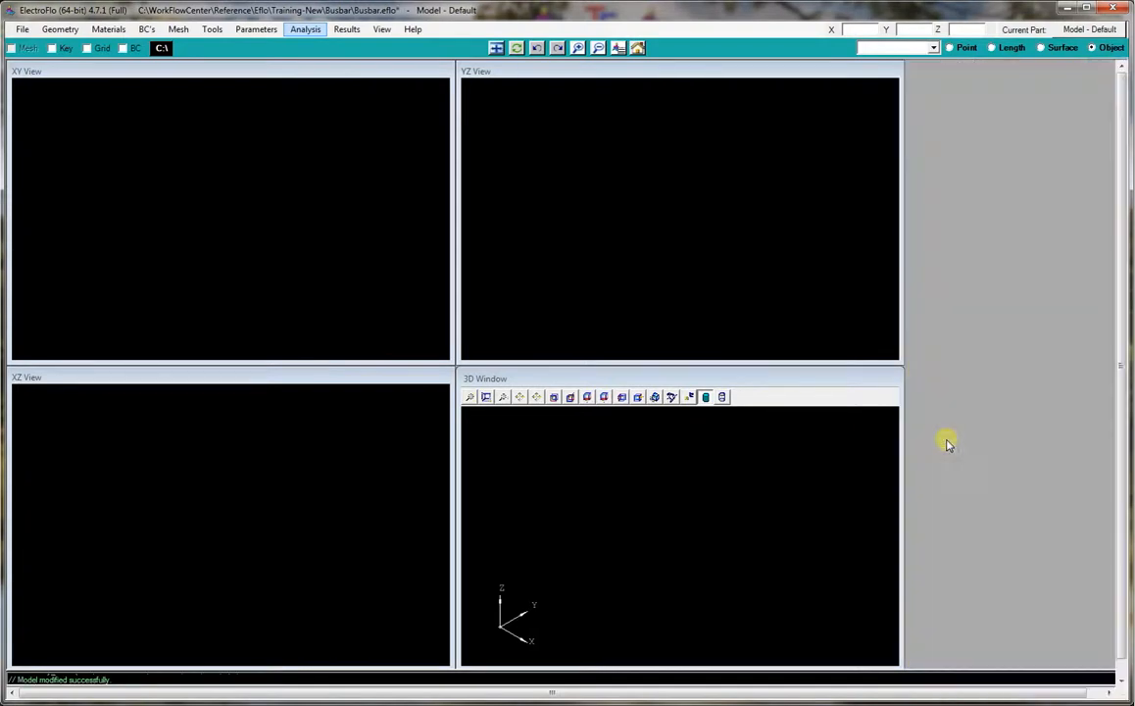
Import the Busbar.stp geometry file and select the busbar object.
{"action": "left_click", "coordinate": [59, 29]}
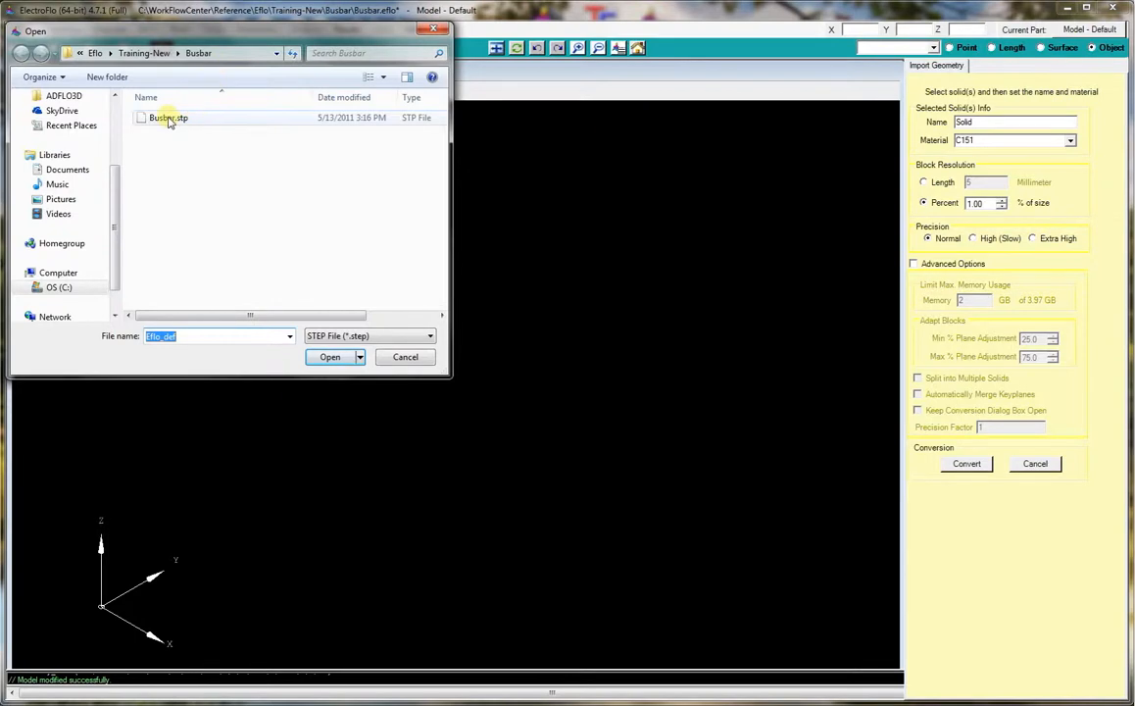
{"action": "left_click", "coordinate": [329, 357]}
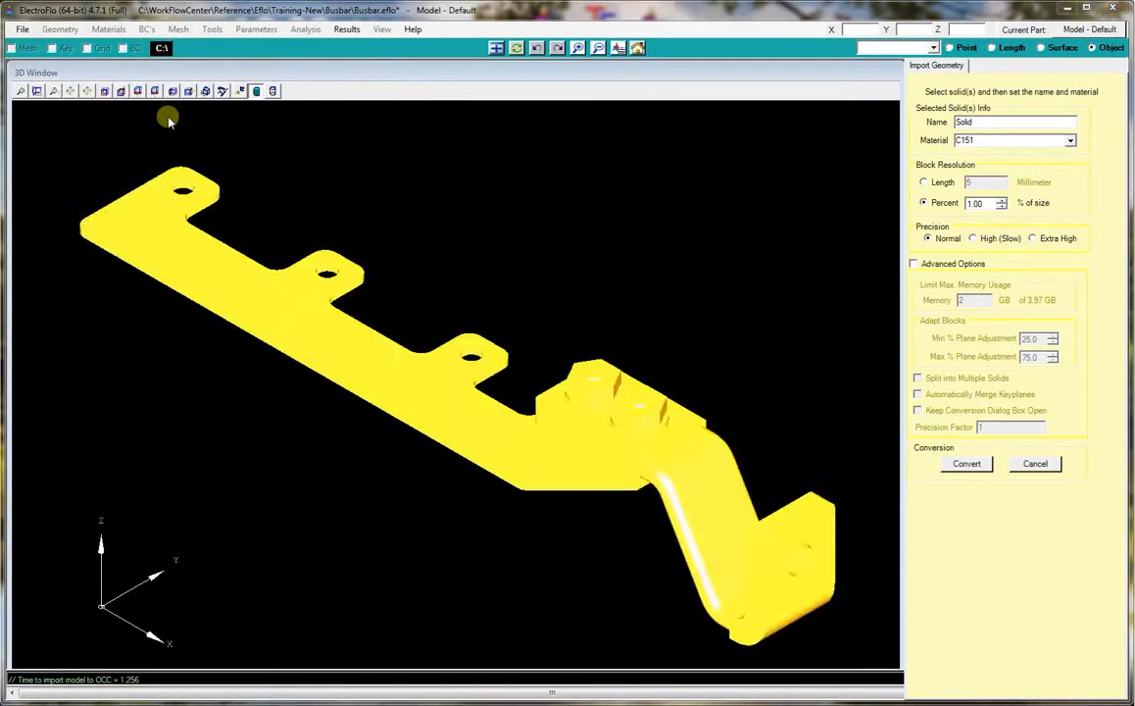
{"action": "left_click", "coordinate": [965, 462]}
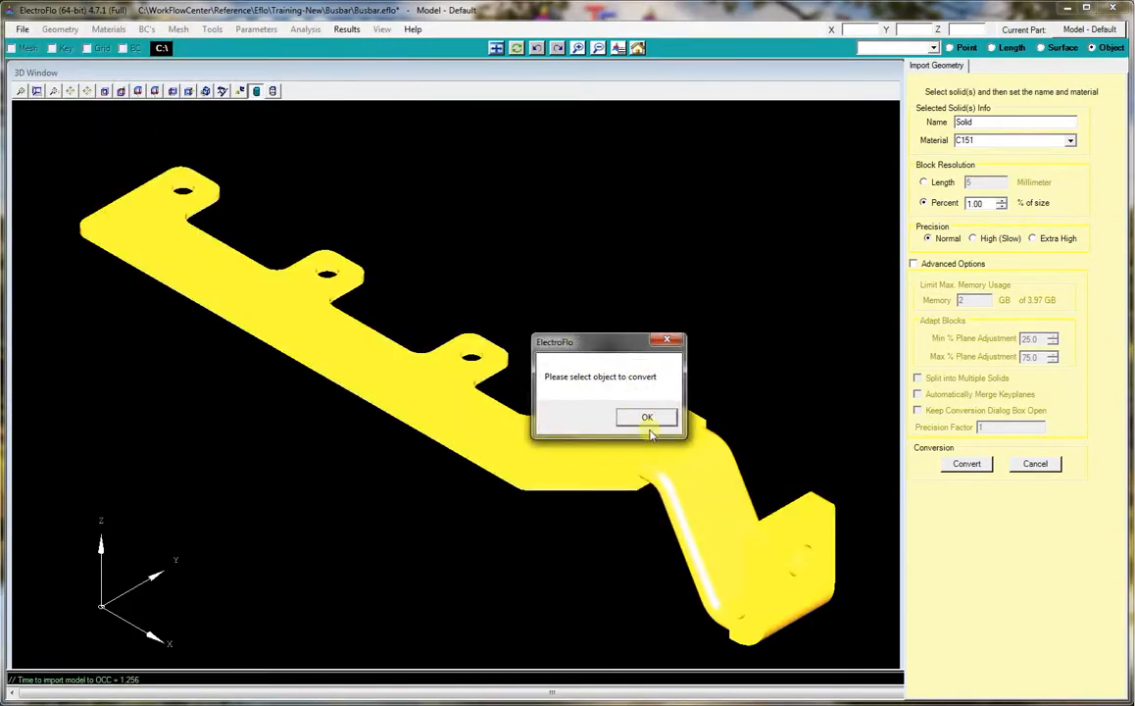
{"action": "left_click", "coordinate": [647, 415]}
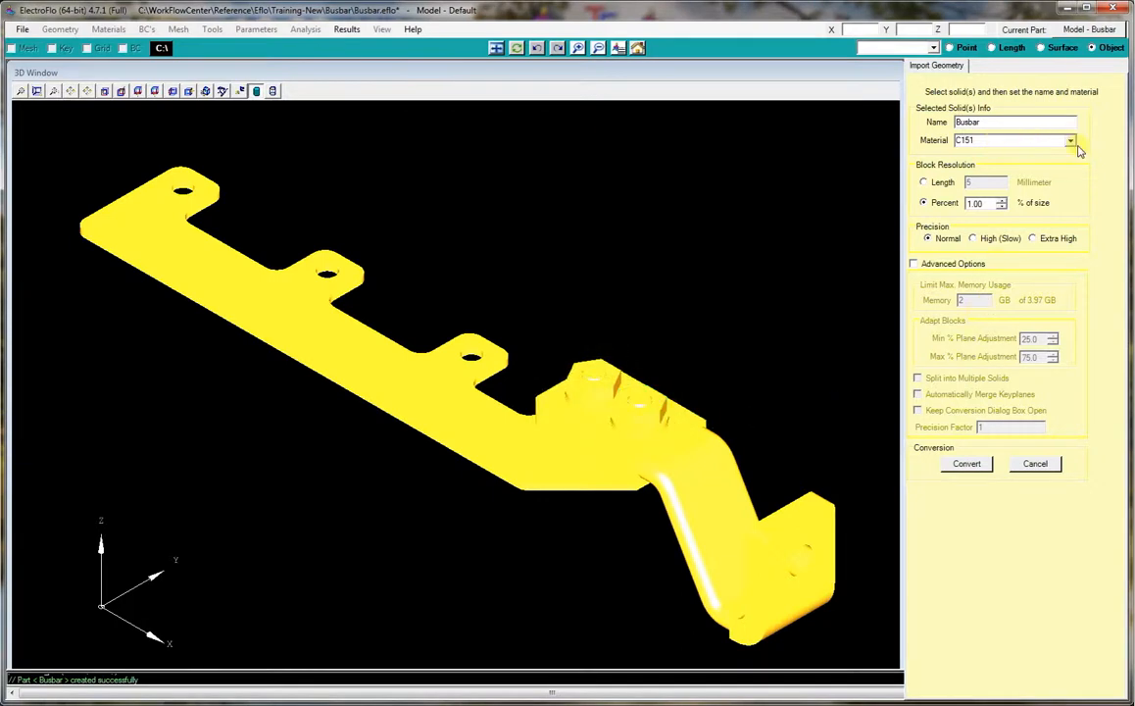
Assign Copper material and an absolute 1 mm block resolution length to the busbar solid.
{"action": "left_click", "coordinate": [1070, 139]}
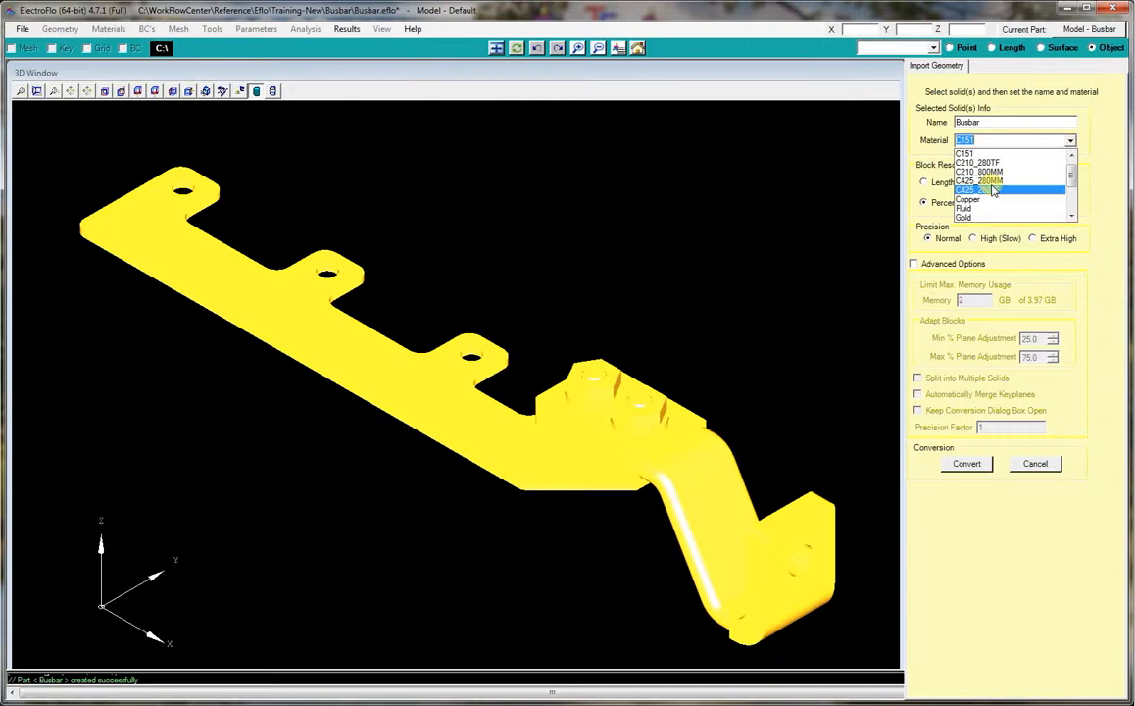
{"action": "left_click", "coordinate": [968, 208]}
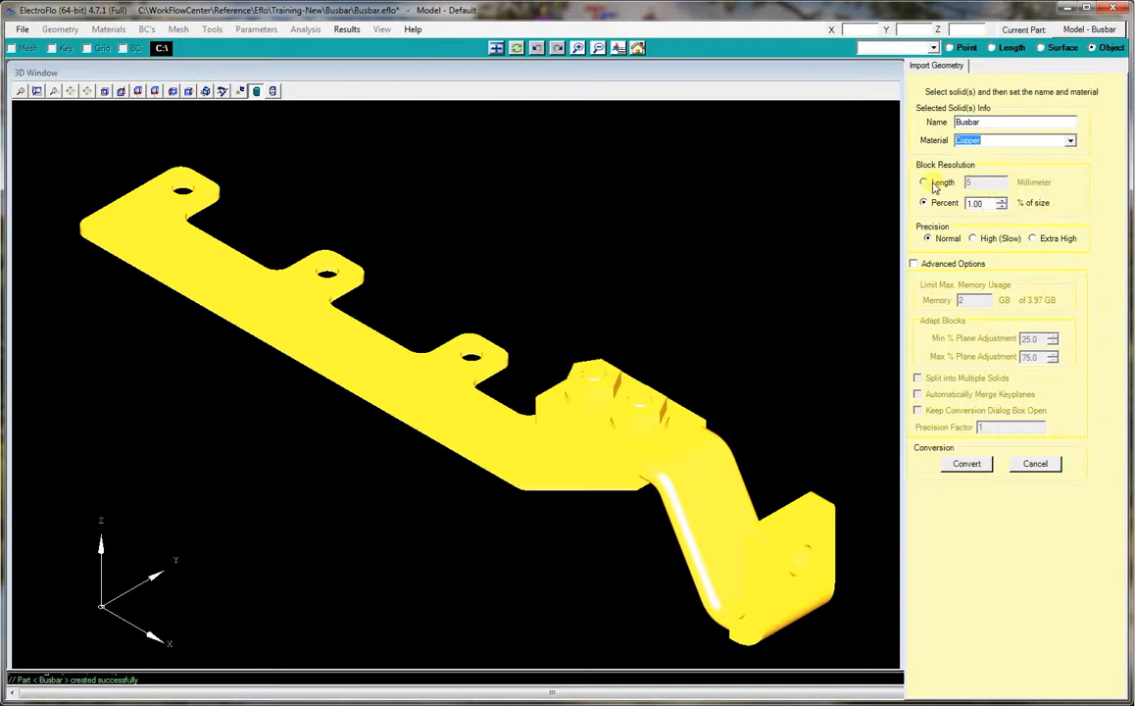
{"action": "left_click", "coordinate": [921, 182]}
{"action": "type", "text": "1"}
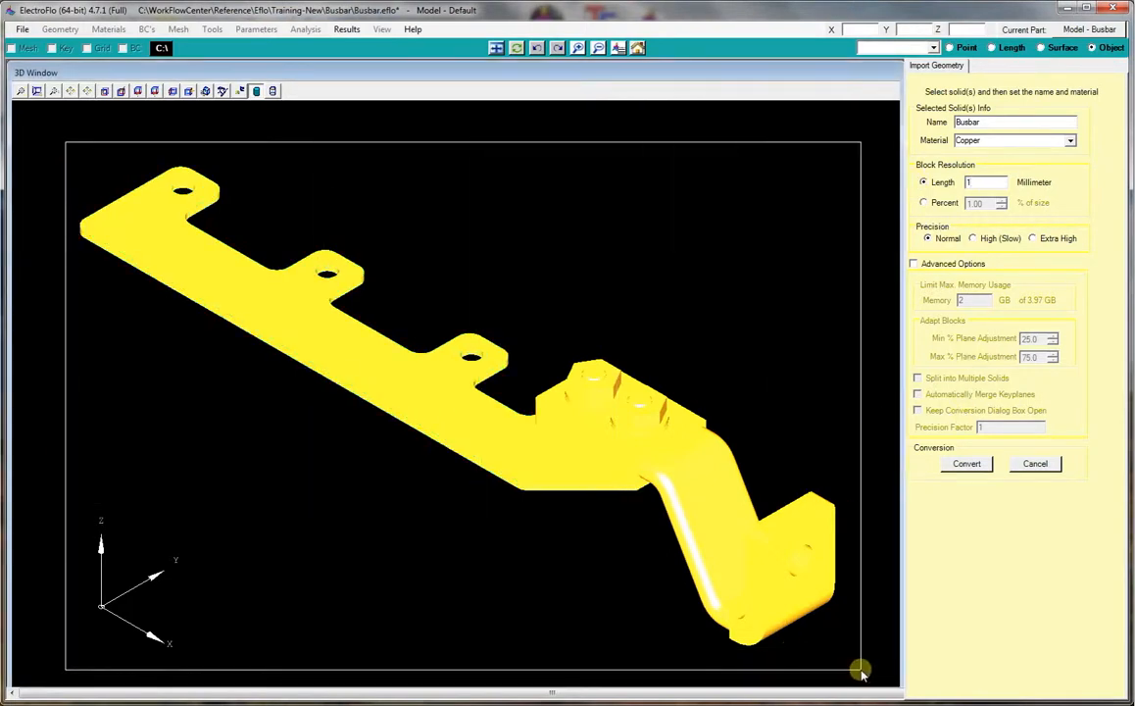
{"action": "left_click", "coordinate": [966, 462]}
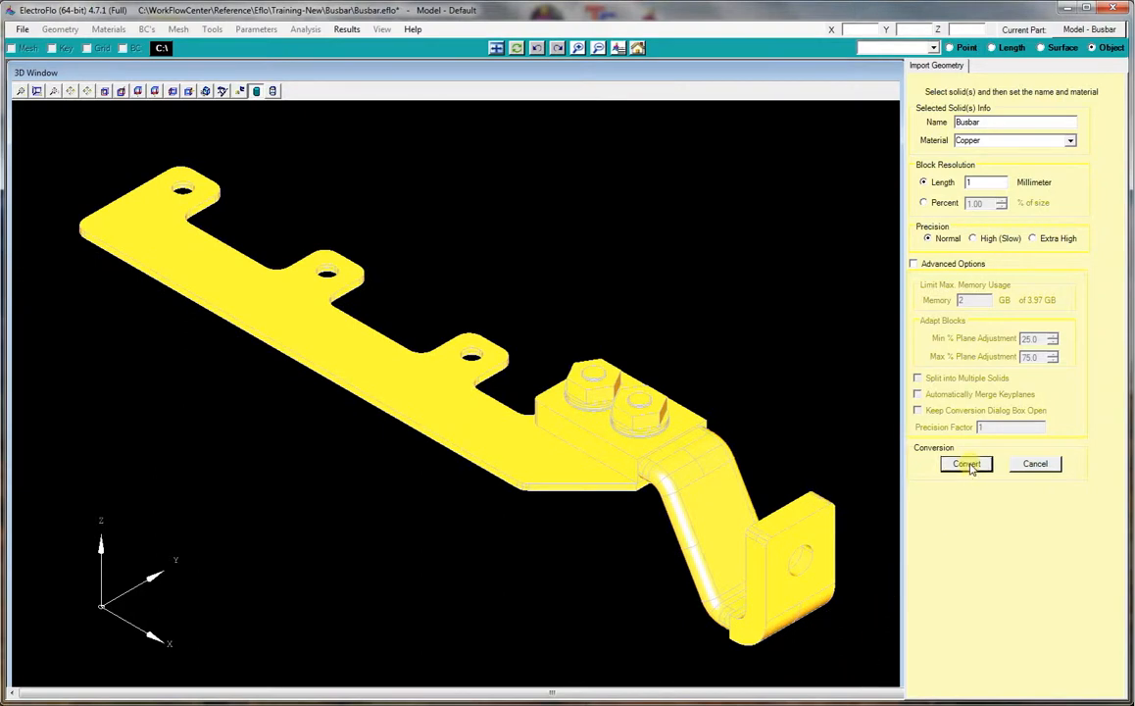
Convert the Busbar geometry into solid blocks and finish the import.
{"action": "left_click", "coordinate": [964, 462]}
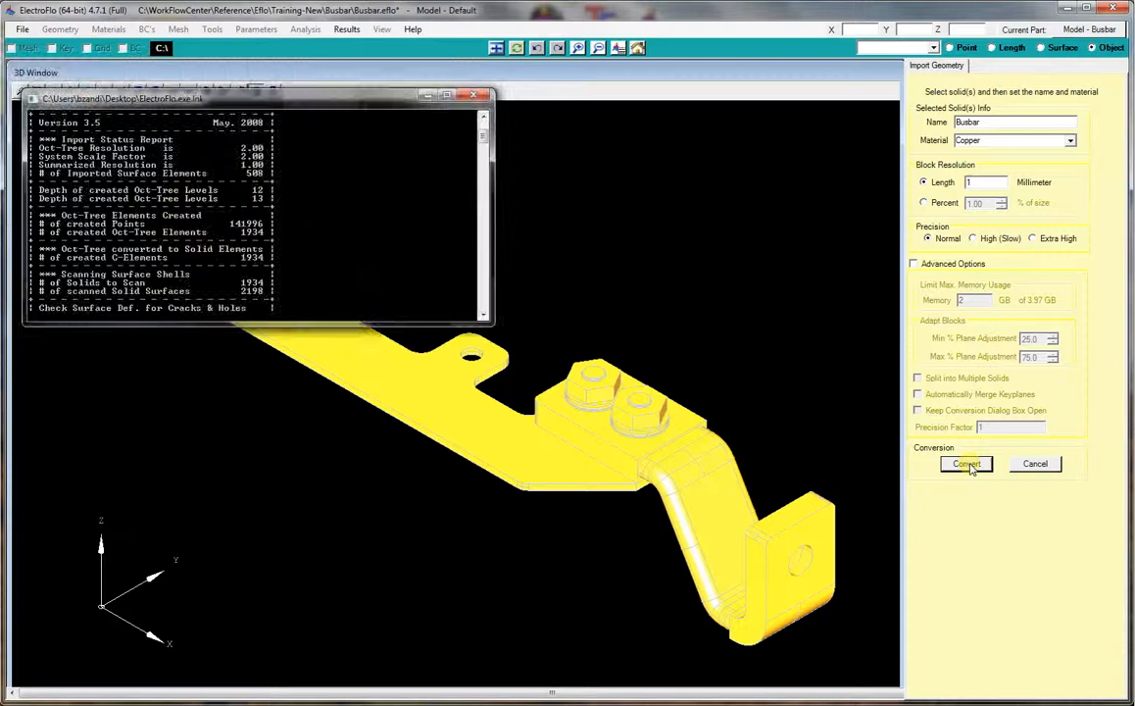
{"action": "left_click", "coordinate": [965, 463]}
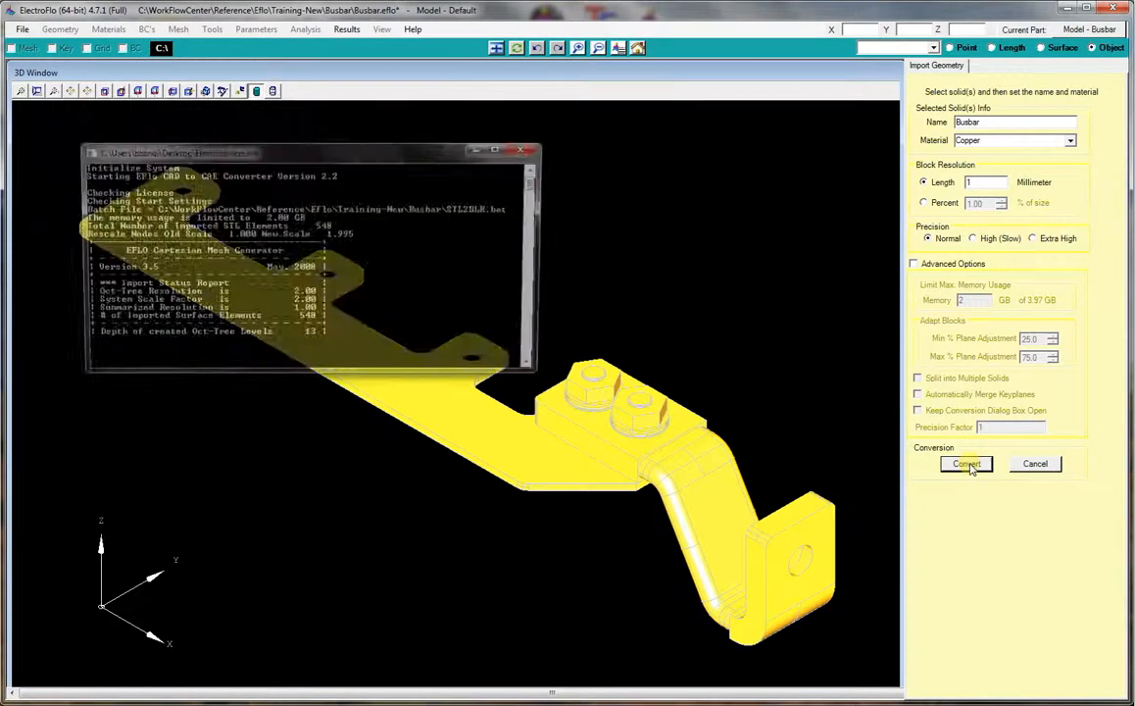
{"action": "left_click", "coordinate": [964, 462]}
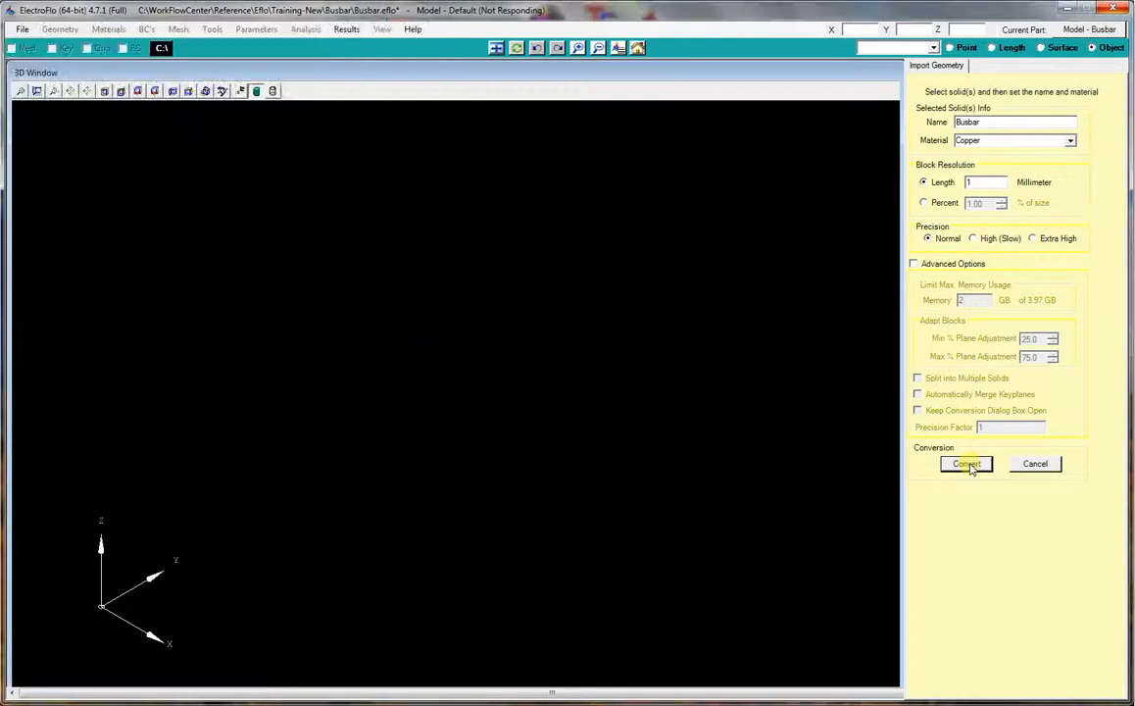
{"action": "left_click", "coordinate": [964, 462]}
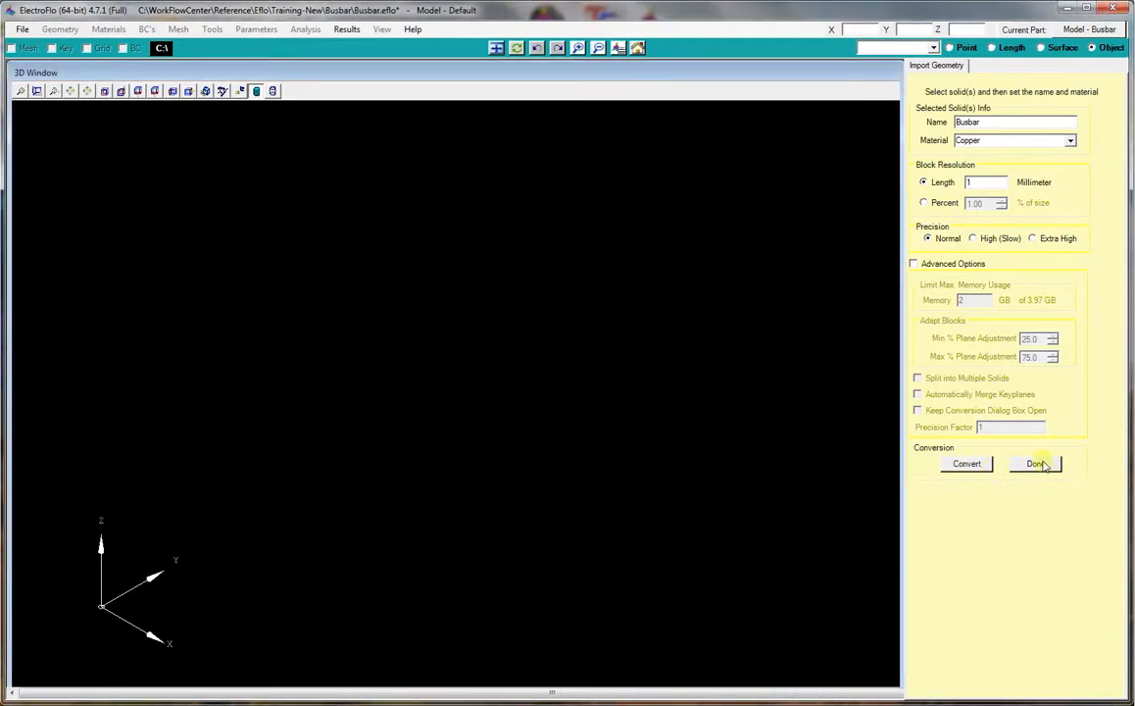
{"action": "left_click", "coordinate": [1034, 462]}
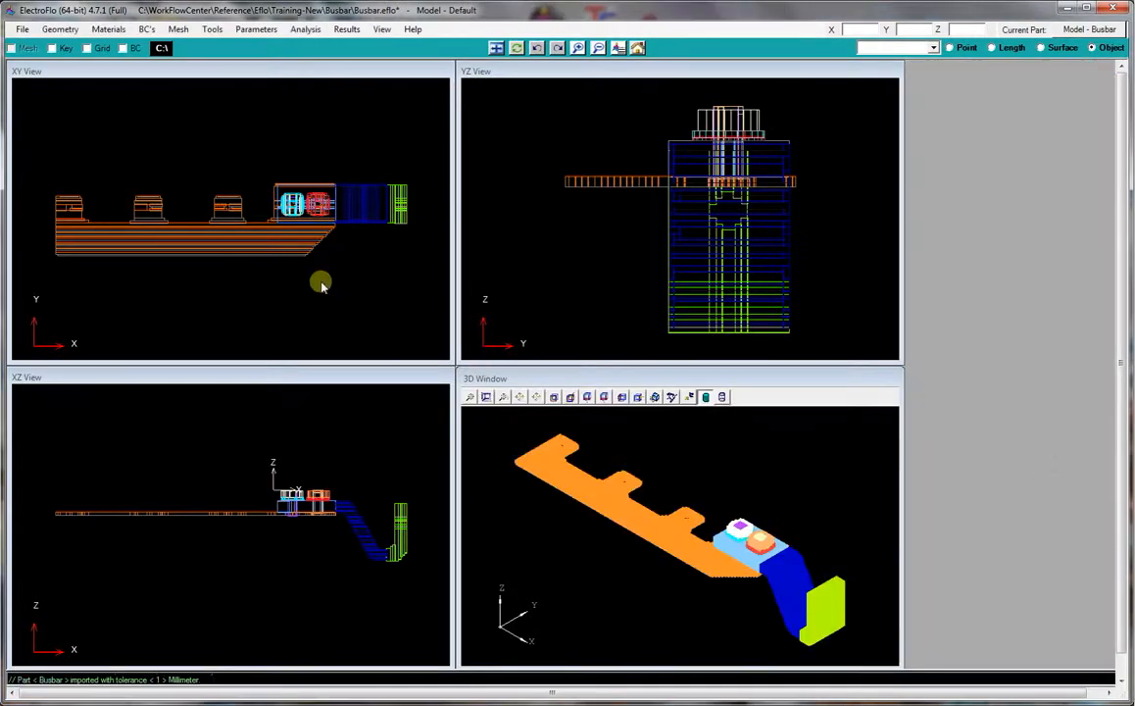
Create the mesh for the busbar and display the mesh grid in the views.
{"action": "left_click", "coordinate": [178, 30]}
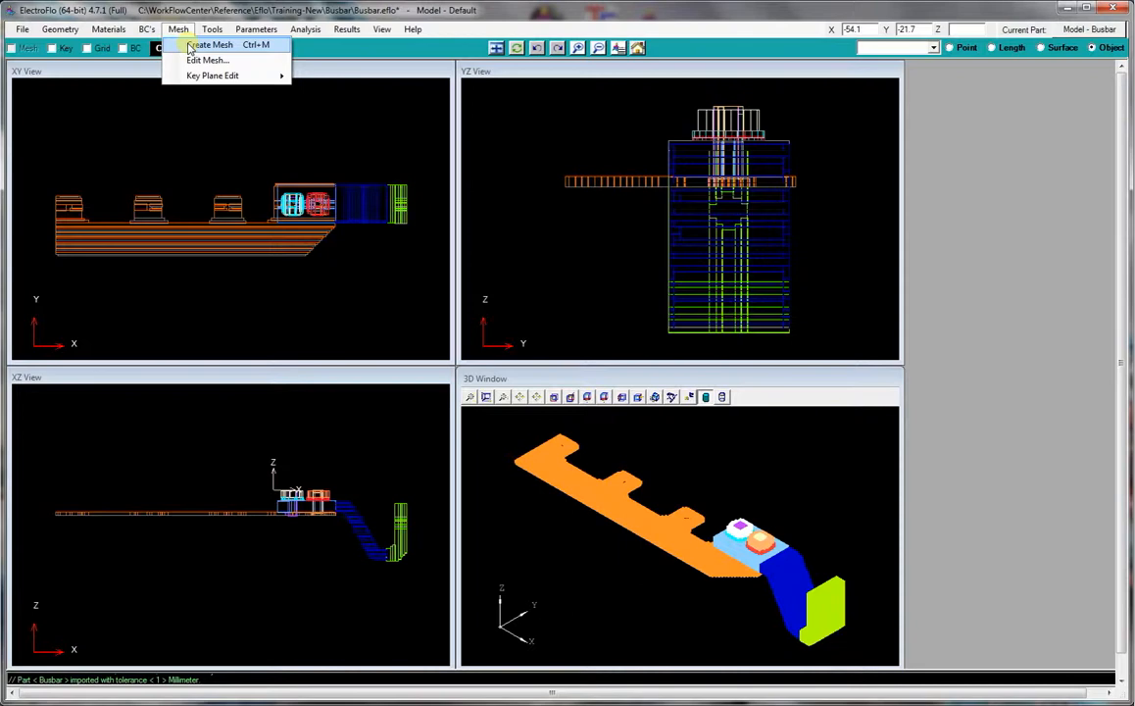
{"action": "left_click", "coordinate": [211, 45]}
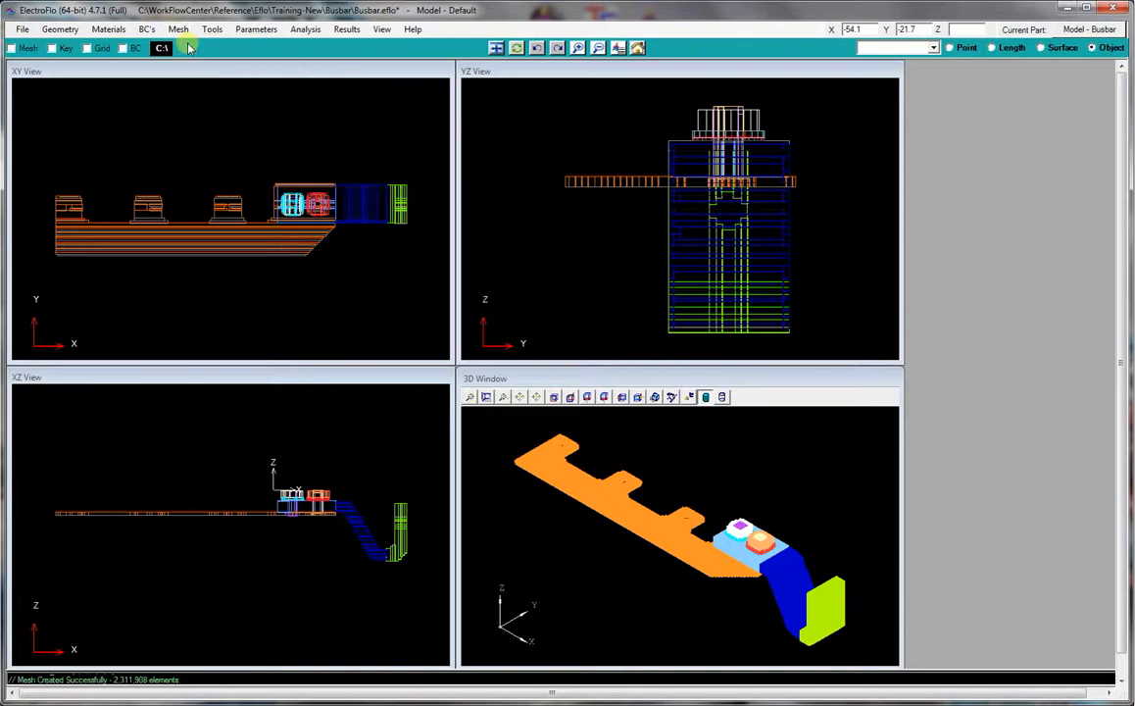
{"action": "left_click", "coordinate": [178, 29]}
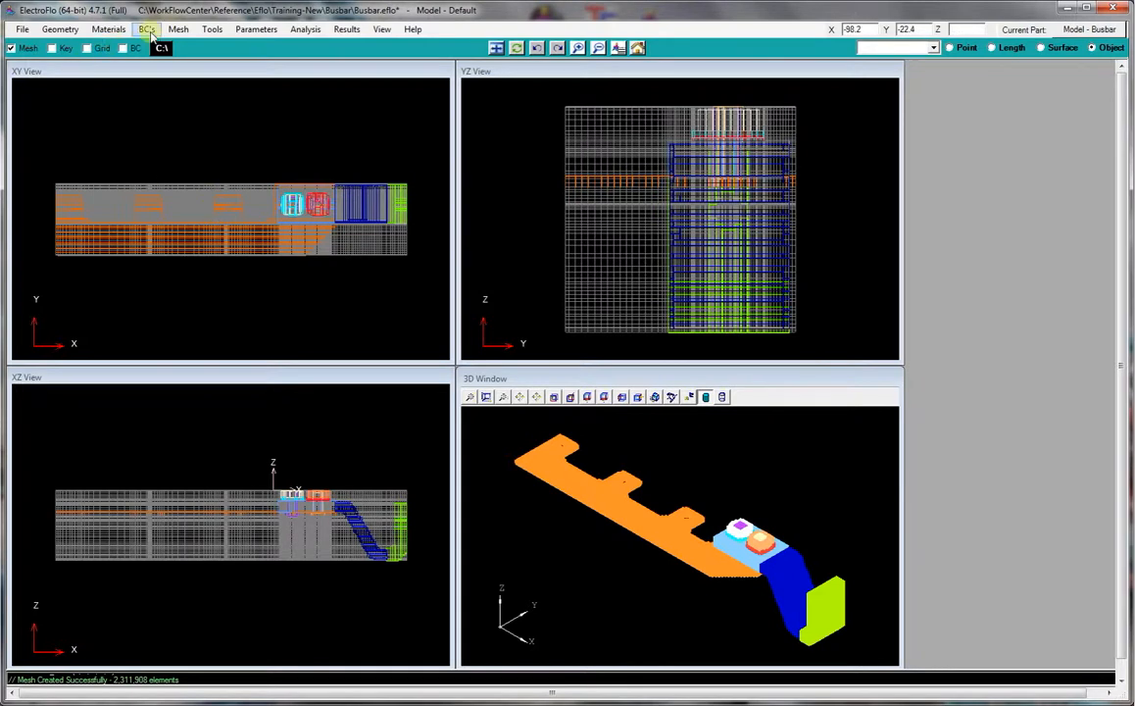
Locate key planes within a 0.5 mm tolerance and merge all remaining key pairs.
{"action": "left_click", "coordinate": [178, 30]}
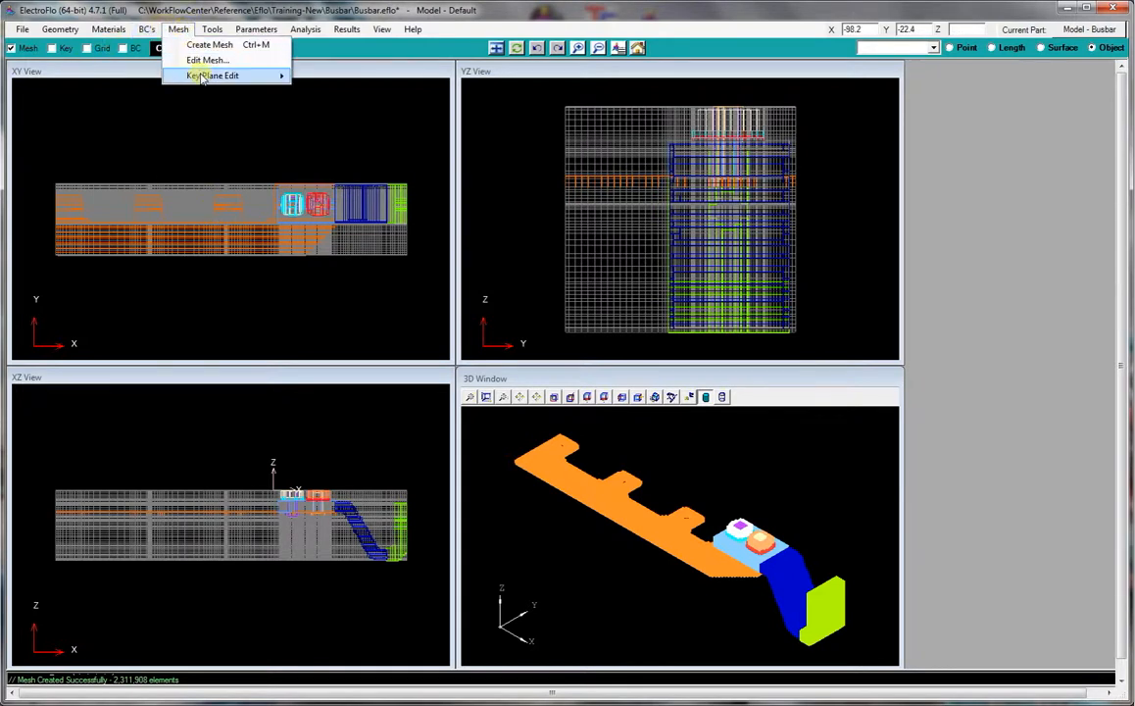
{"action": "left_click", "coordinate": [213, 76]}
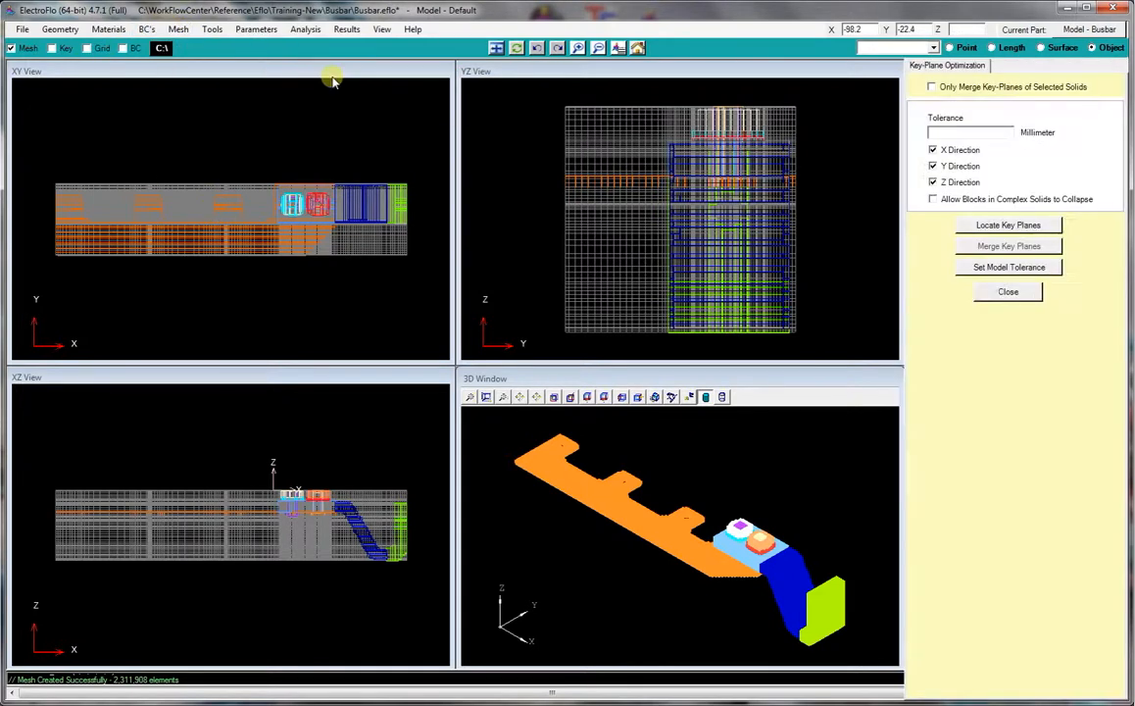
{"action": "left_click", "coordinate": [970, 131]}
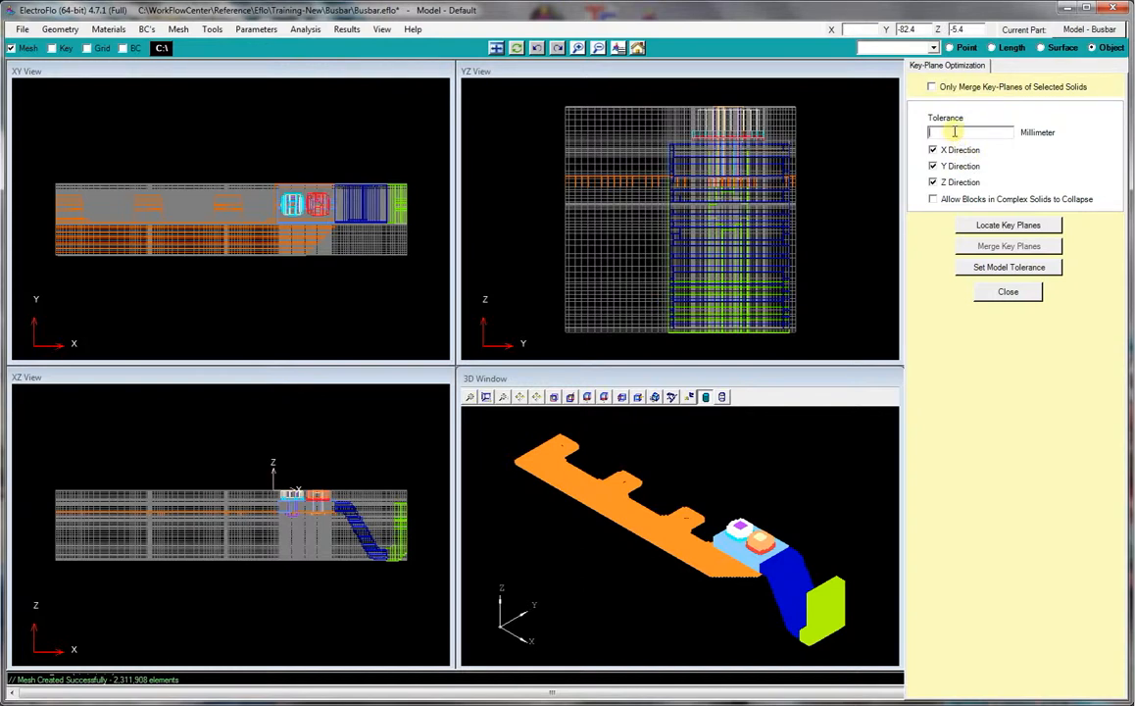
{"action": "type", "text": "0.5"}
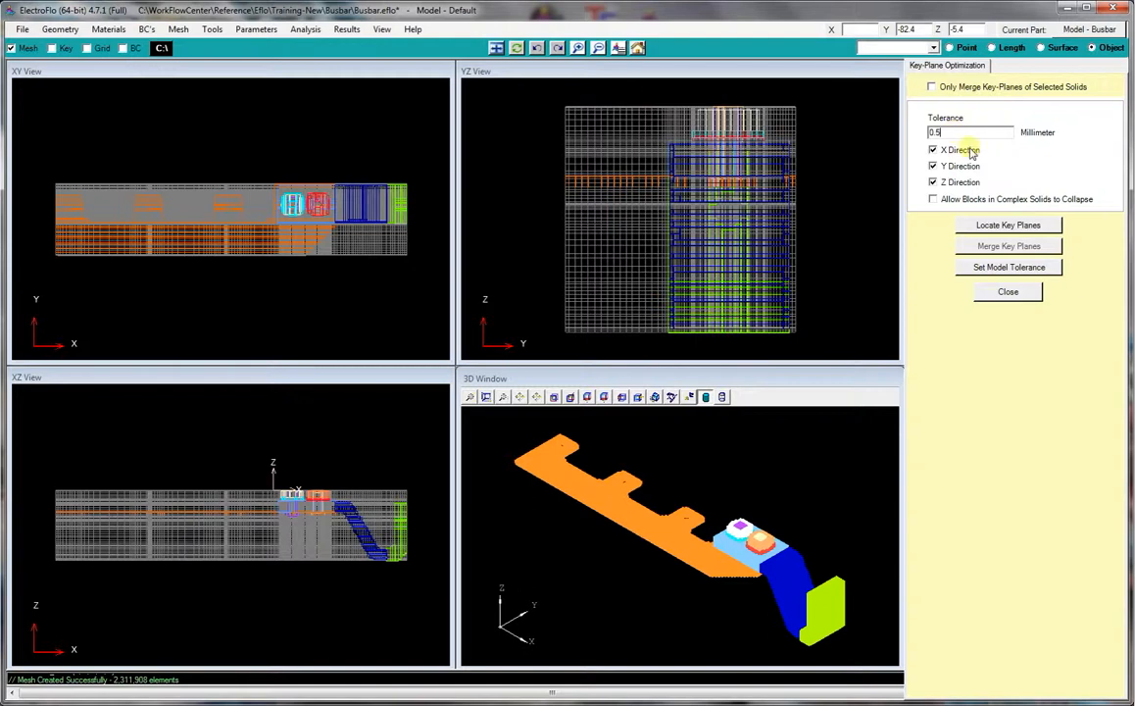
{"action": "left_click", "coordinate": [1007, 223]}
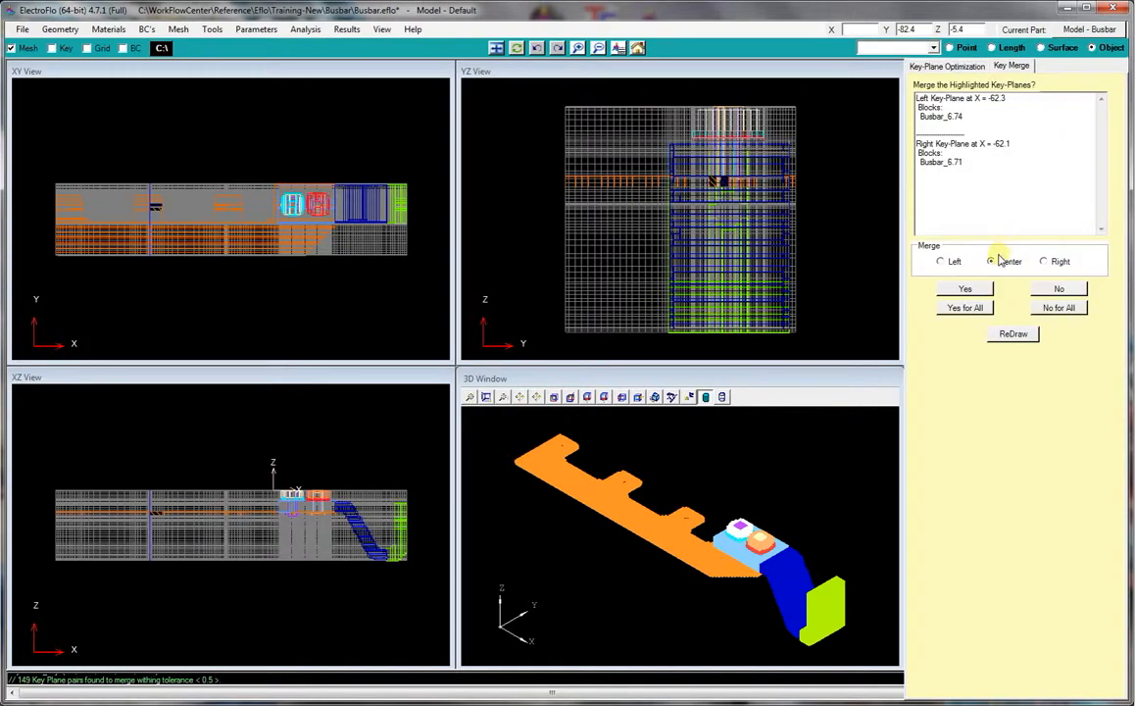
{"action": "left_click", "coordinate": [964, 308]}
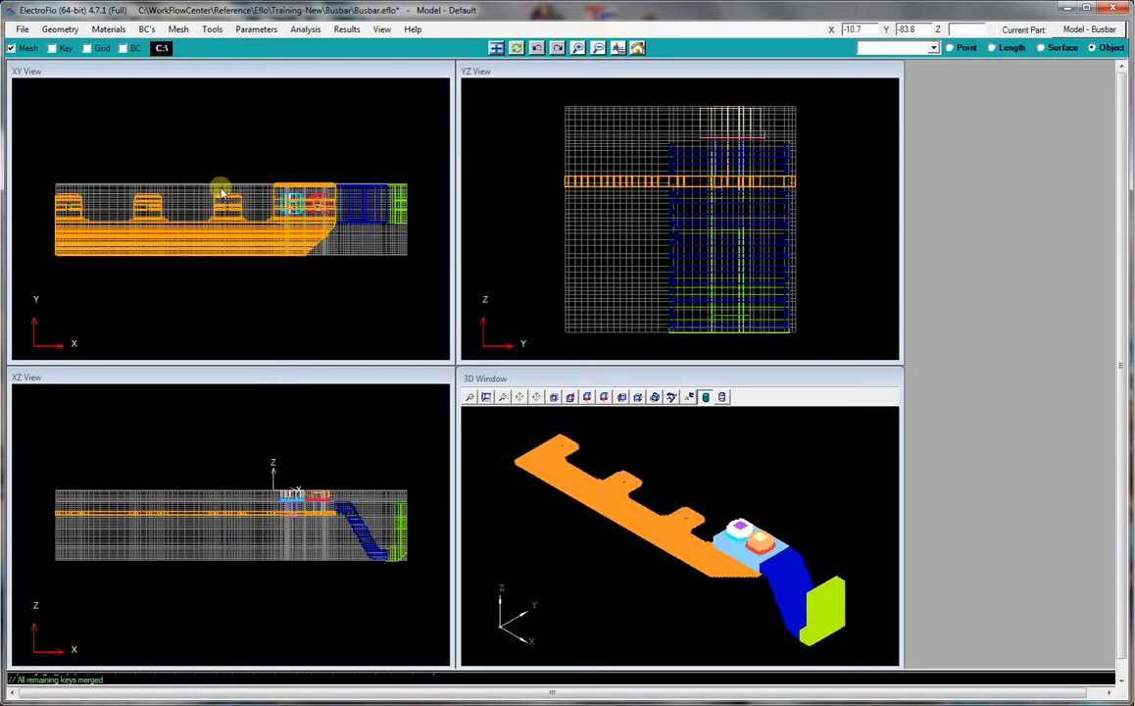
{"action": "left_click", "coordinate": [178, 30]}
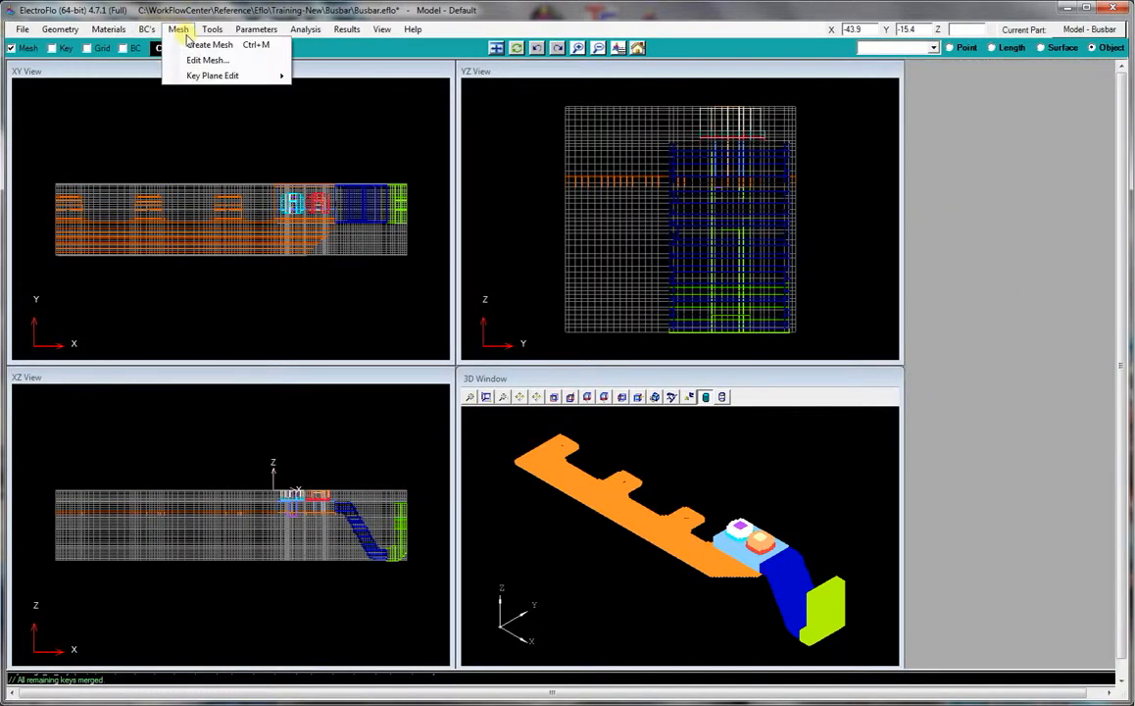
Review and apply the Global Mesh Control settings, hiding the mesh grid.
{"action": "left_click", "coordinate": [208, 59]}
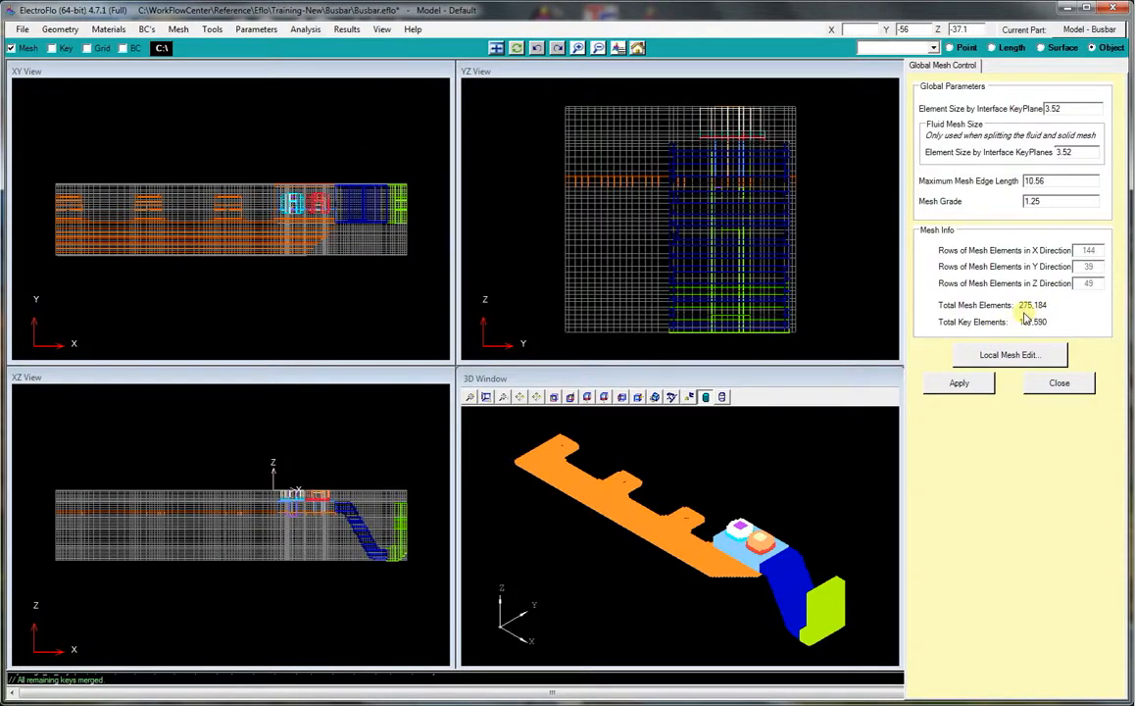
{"action": "left_click", "coordinate": [1058, 382]}
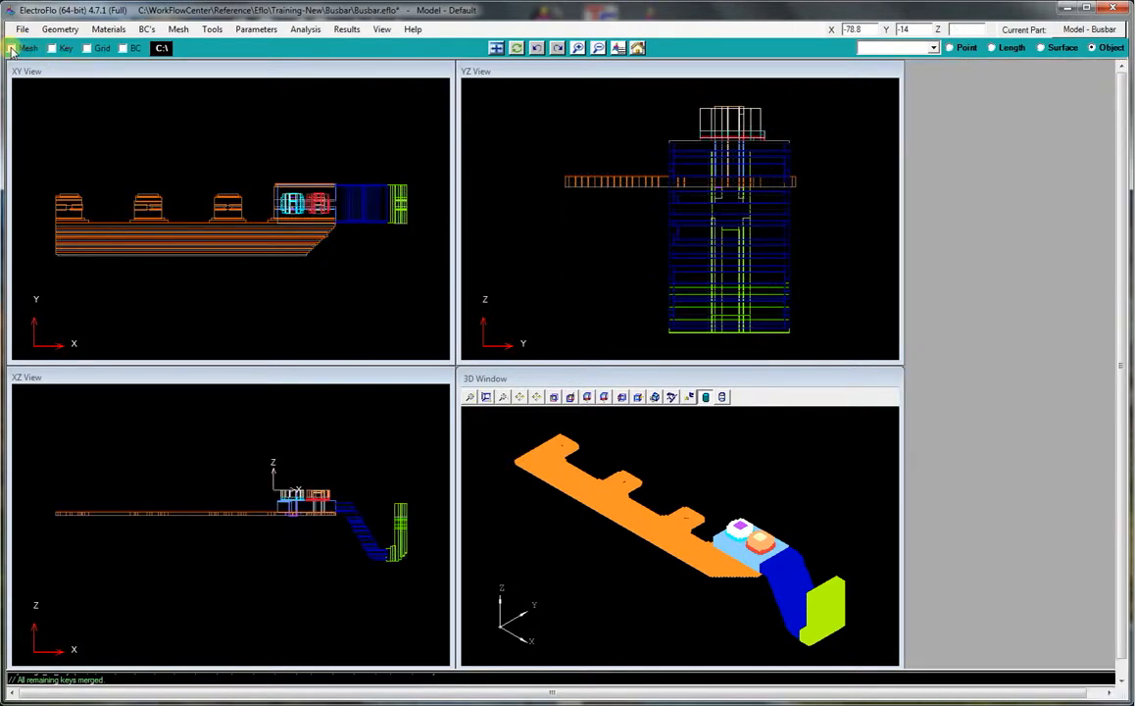
Create a 500 A current condition Curr_1 on the busbar's left end surface.
{"action": "left_click", "coordinate": [145, 29]}
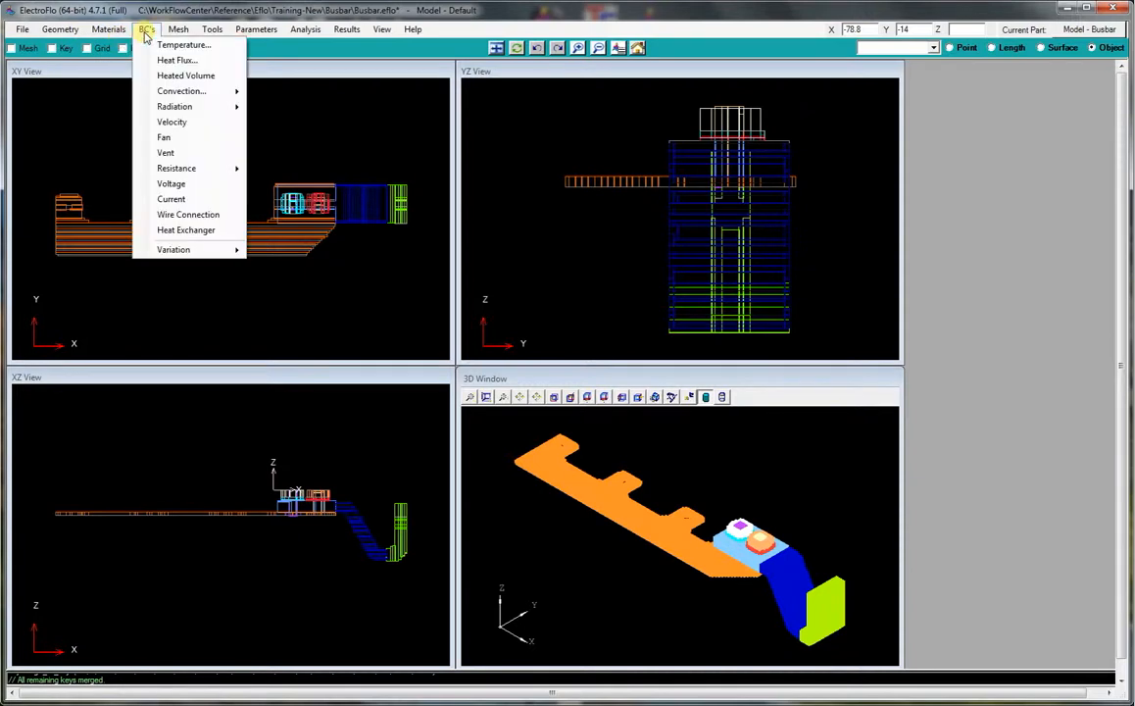
{"action": "mouse_move", "coordinate": [171, 200]}
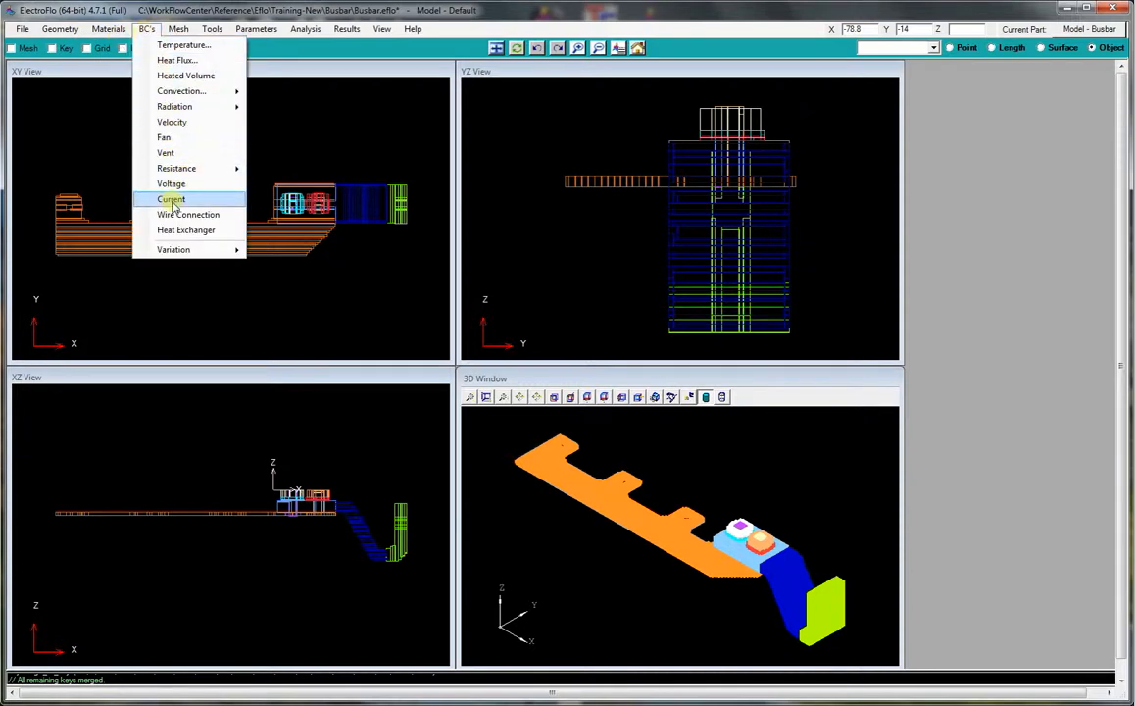
{"action": "left_click", "coordinate": [171, 200]}
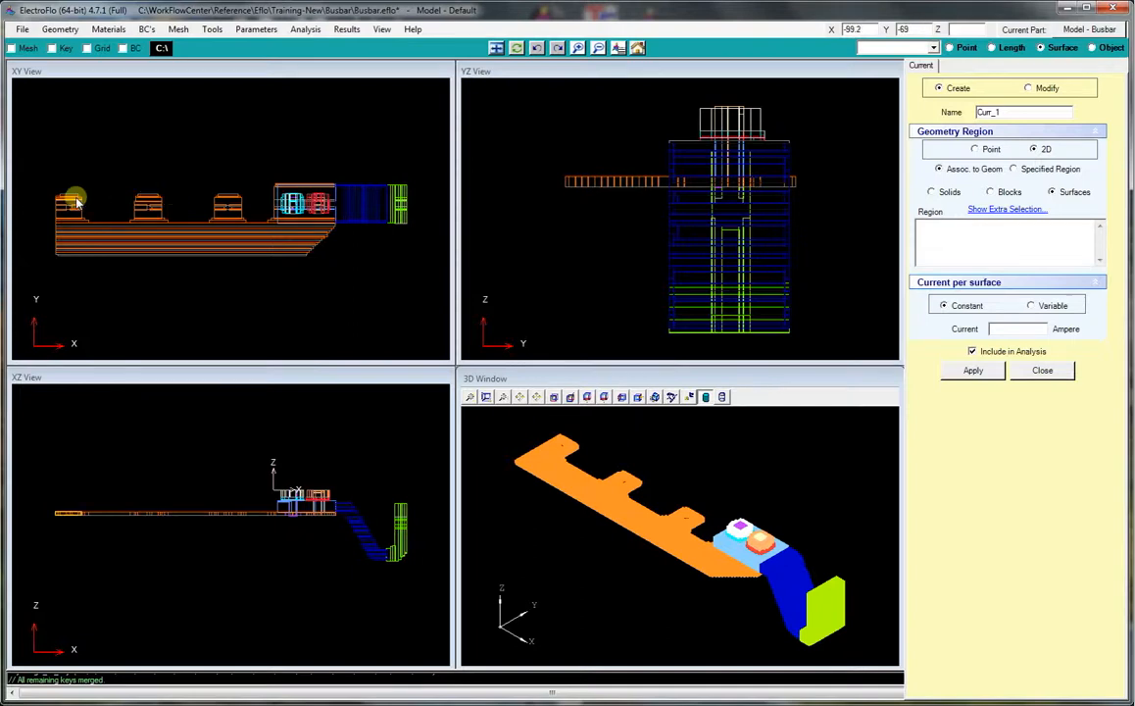
{"action": "mouse_move", "coordinate": [71, 194]}
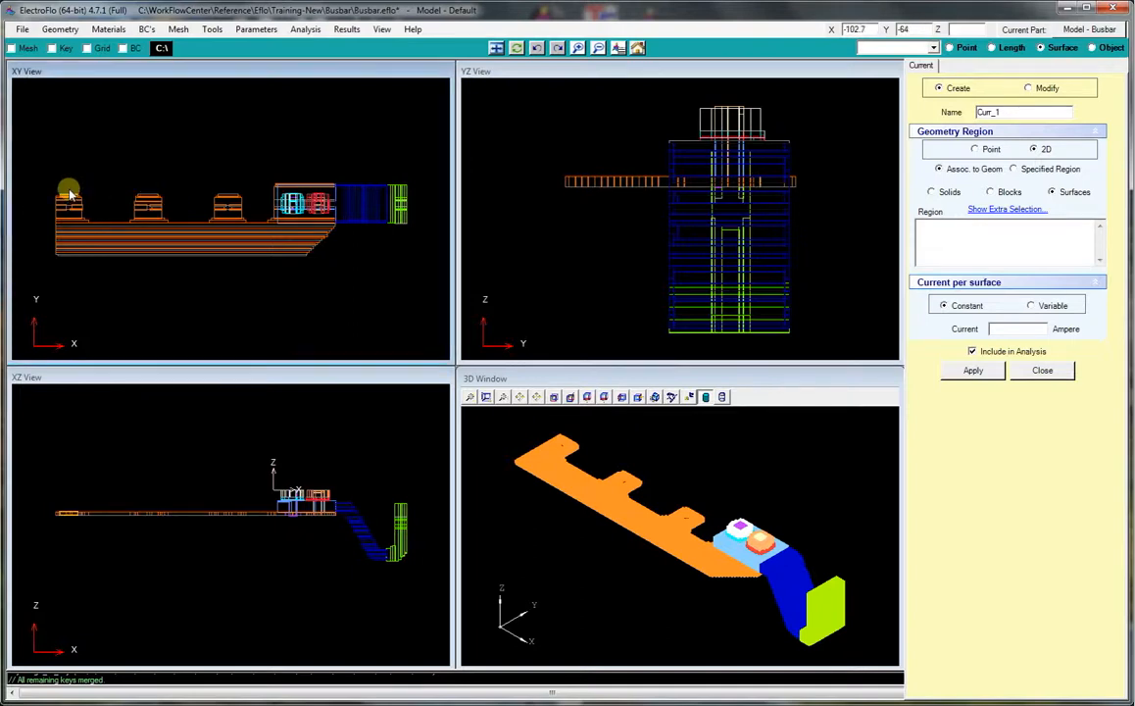
{"action": "left_click", "coordinate": [69, 189]}
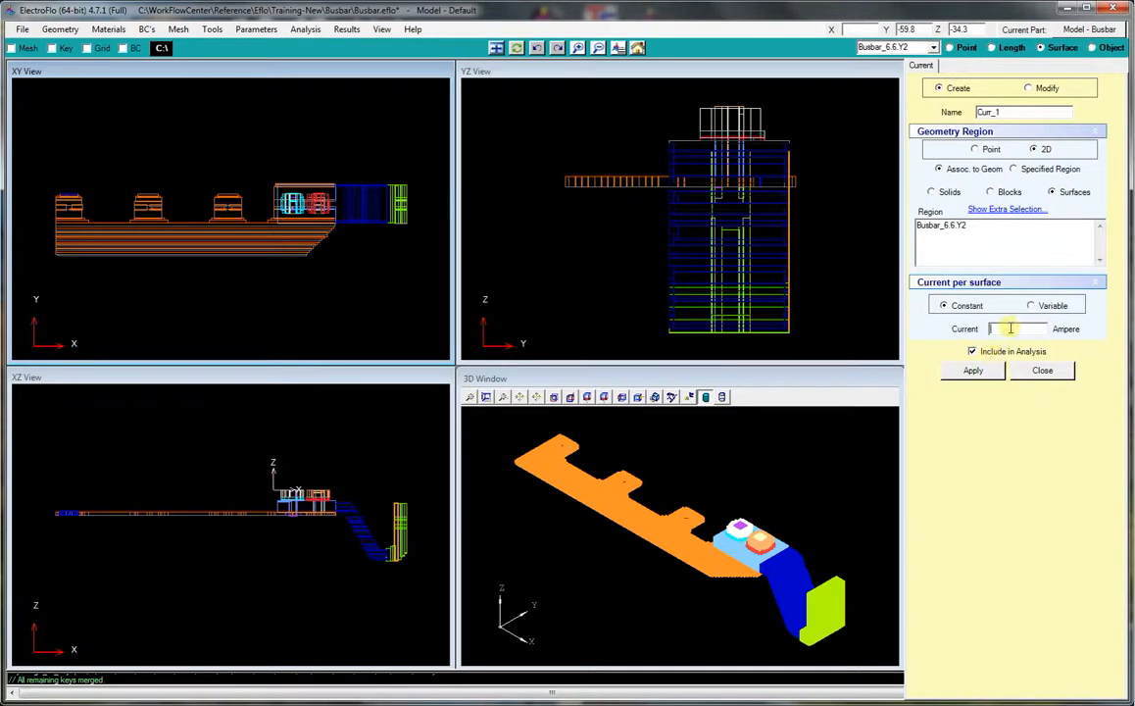
{"action": "type", "text": "500"}
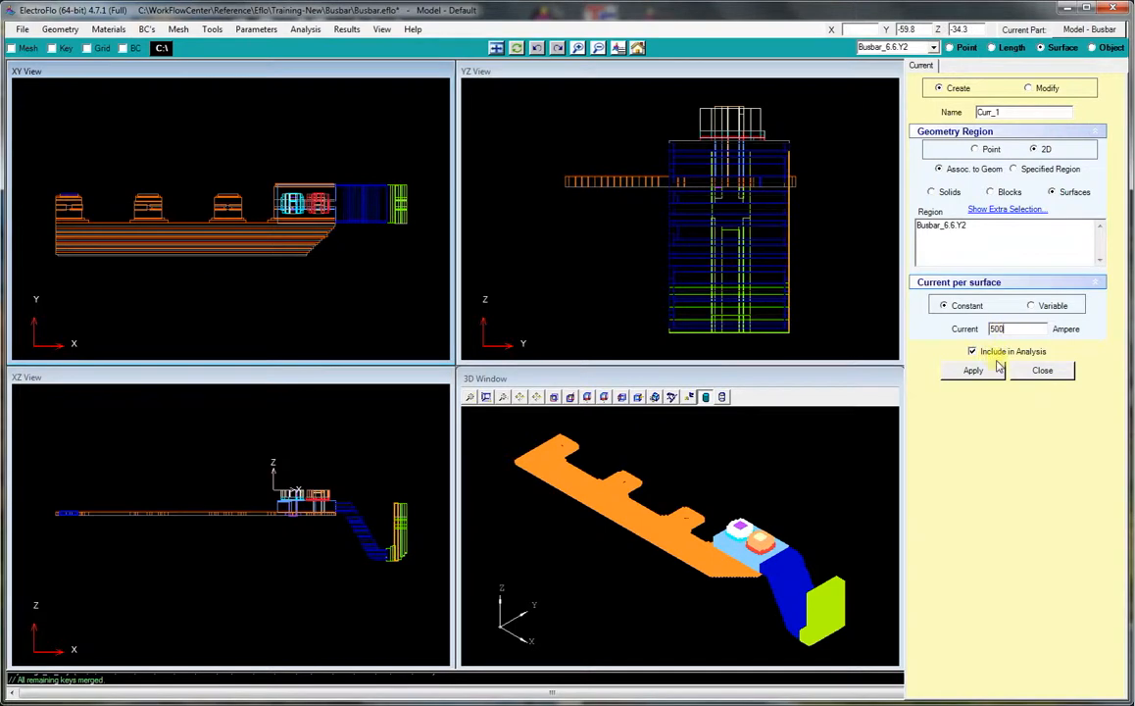
{"action": "left_click", "coordinate": [972, 370]}
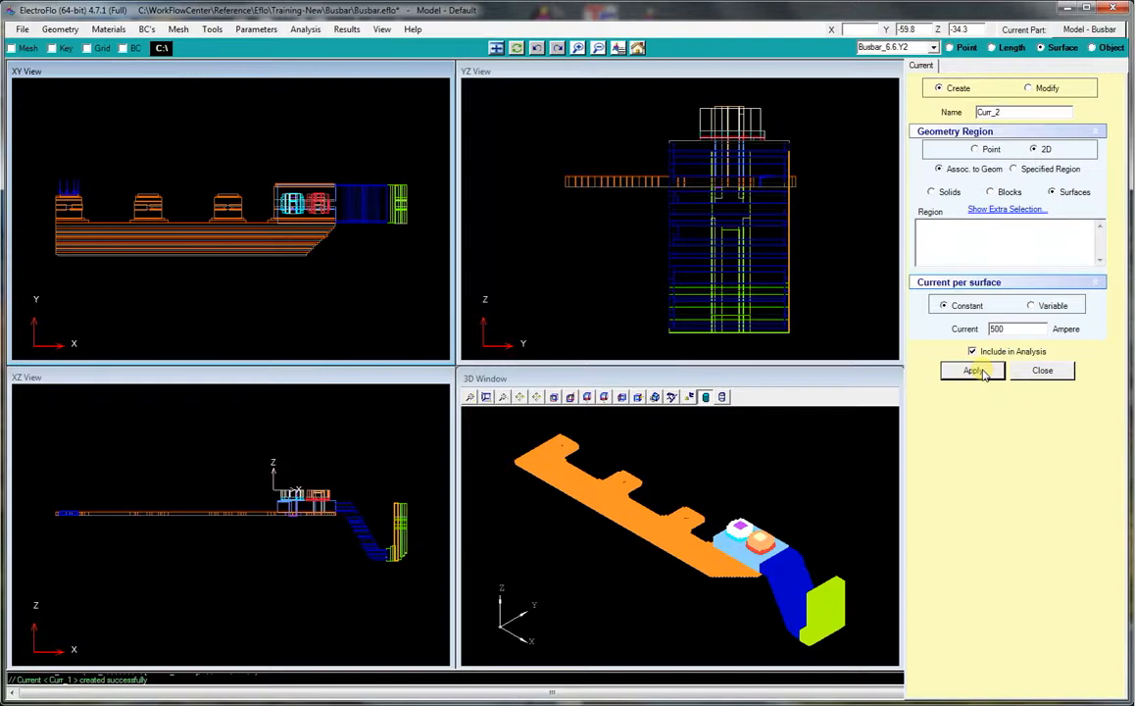
{"action": "left_click", "coordinate": [1042, 369]}
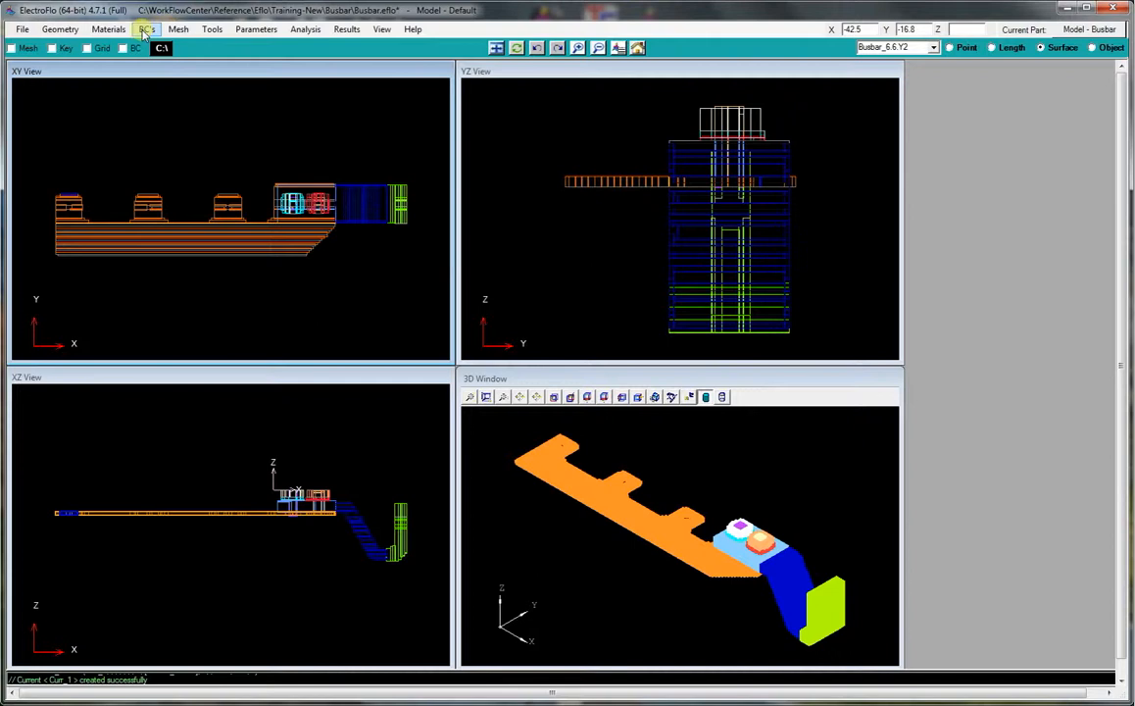
Create a 0 V voltage condition Volt_1 on the busbar surface picked in the 3D window.
{"action": "left_click", "coordinate": [145, 29]}
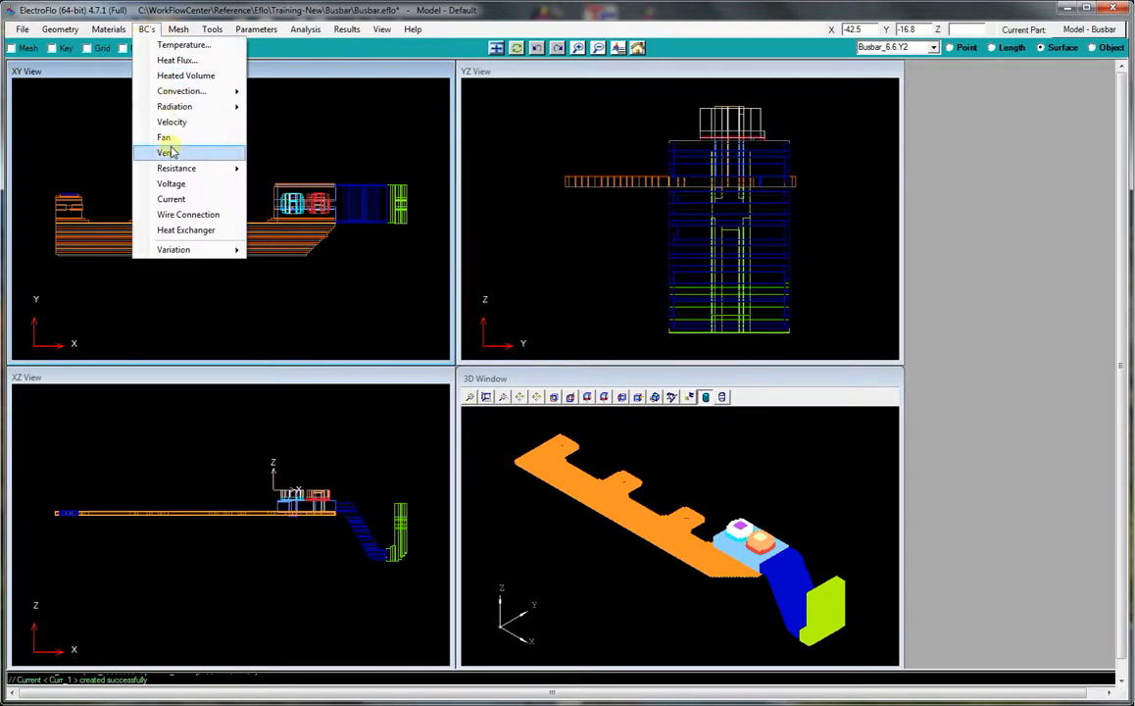
{"action": "left_click", "coordinate": [171, 185]}
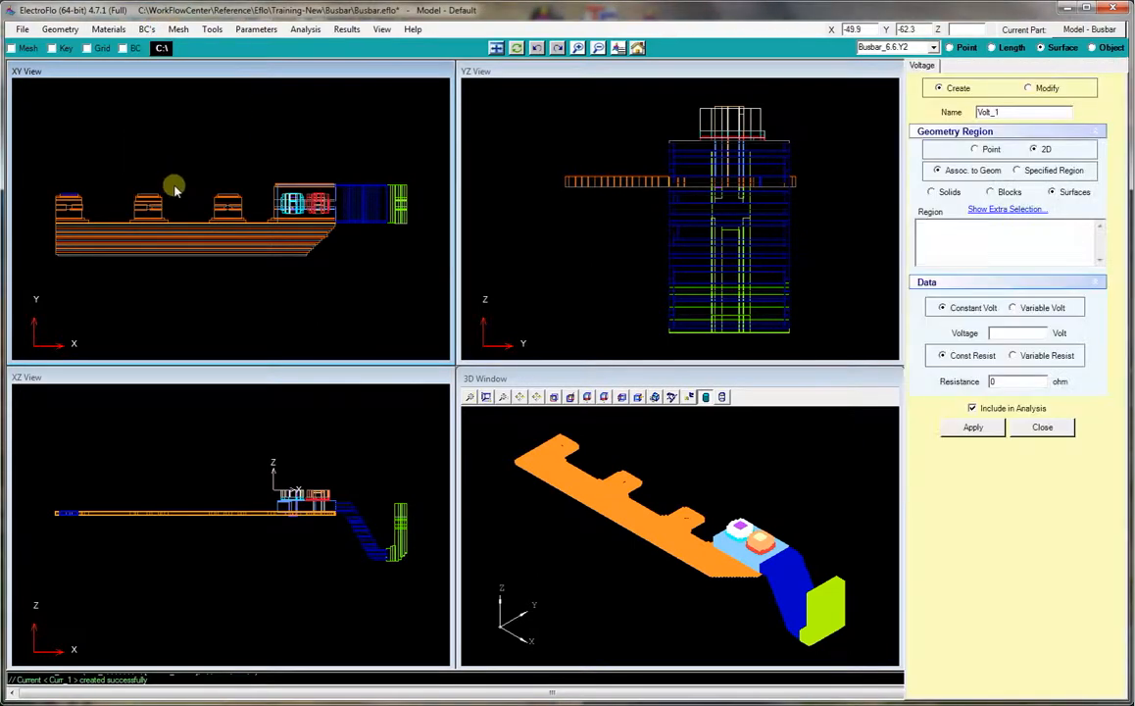
{"action": "mouse_move", "coordinate": [402, 500]}
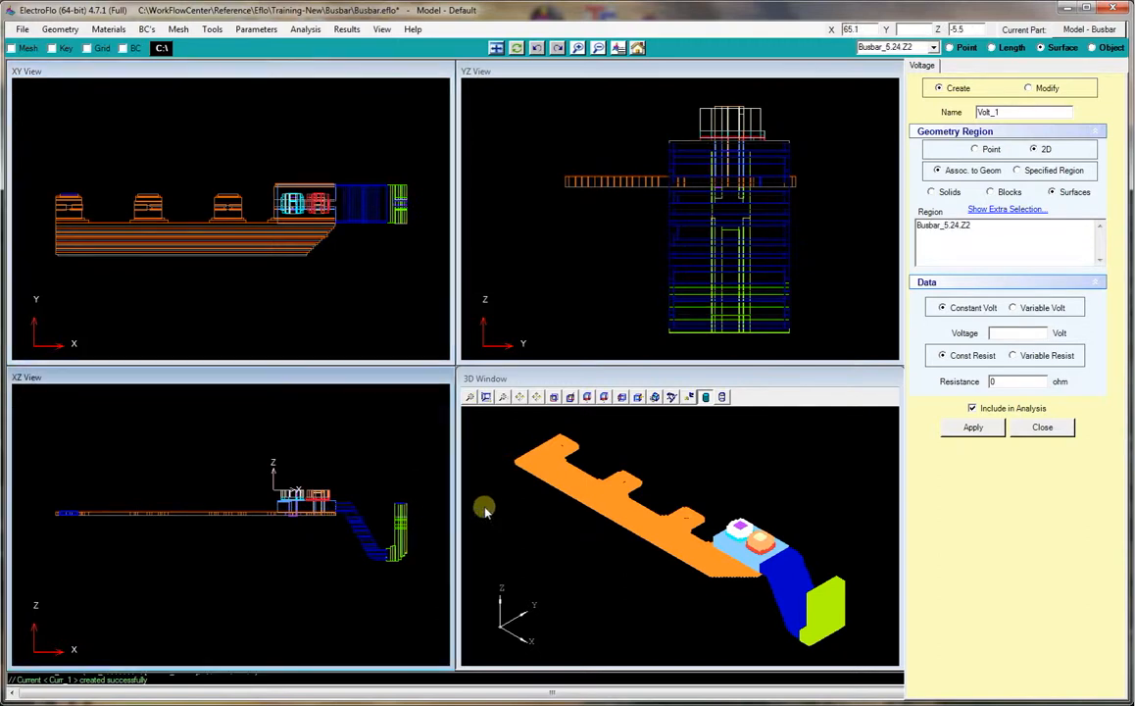
{"action": "left_click", "coordinate": [1015, 333]}
{"action": "type", "text": "0"}
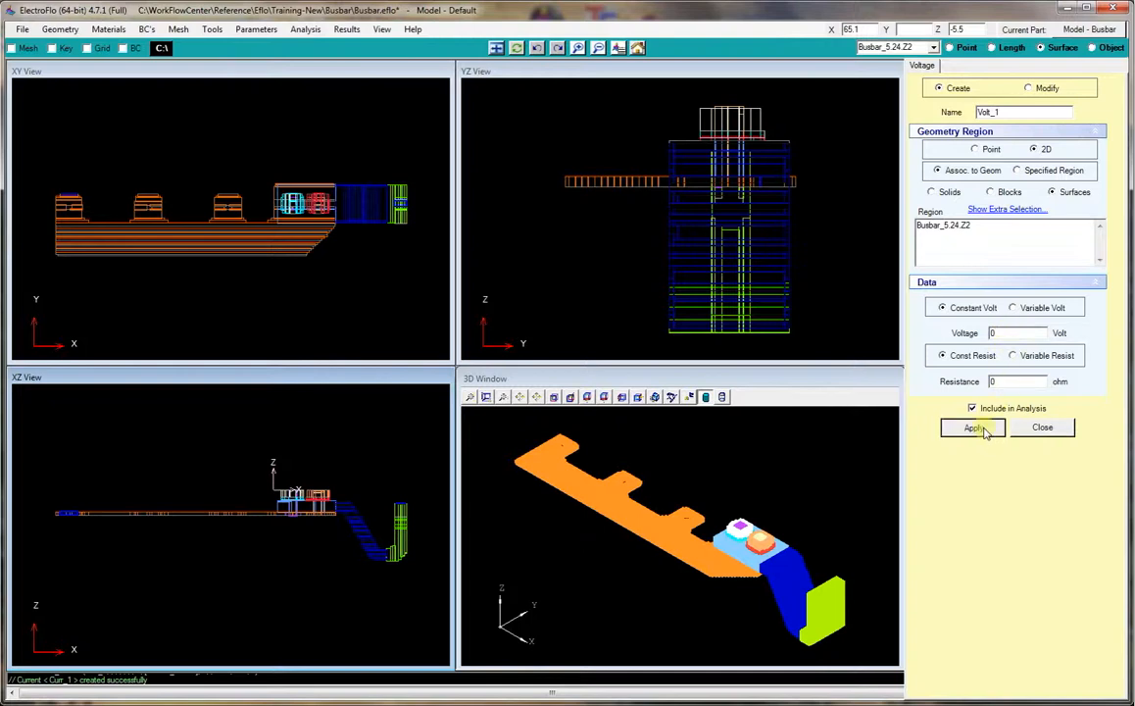
{"action": "left_click", "coordinate": [970, 428]}
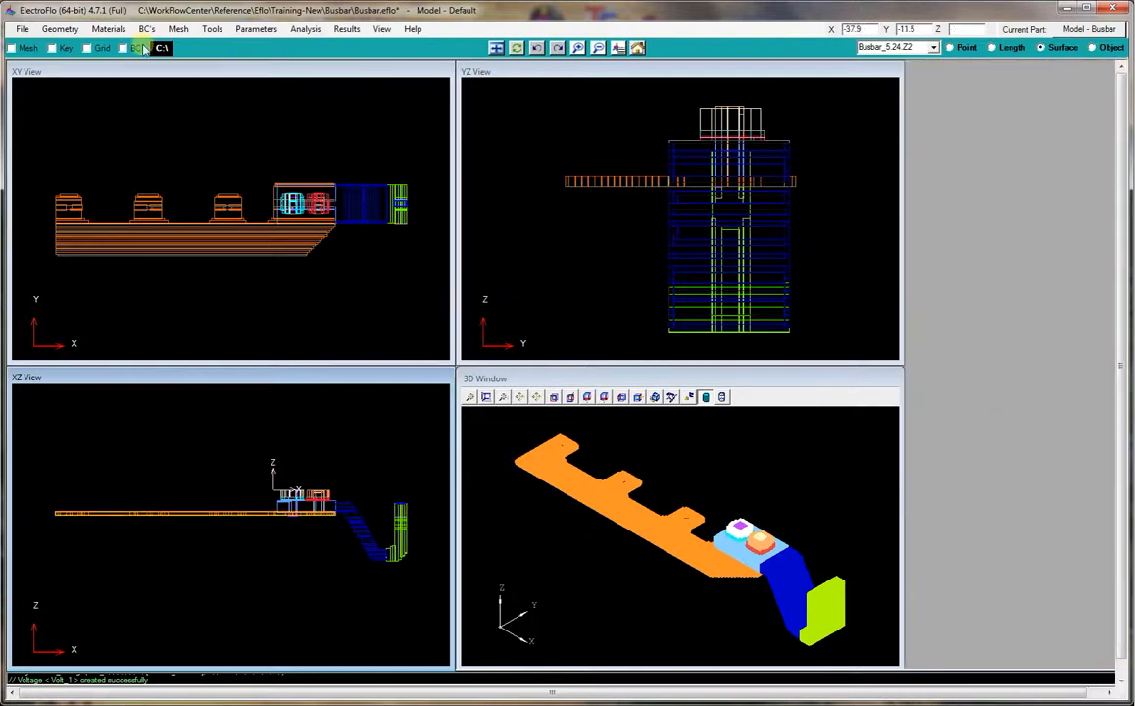
Create a new convection region with coefficient 10 W/m²·°C and 20 °C ambient.
{"action": "left_click", "coordinate": [145, 30]}
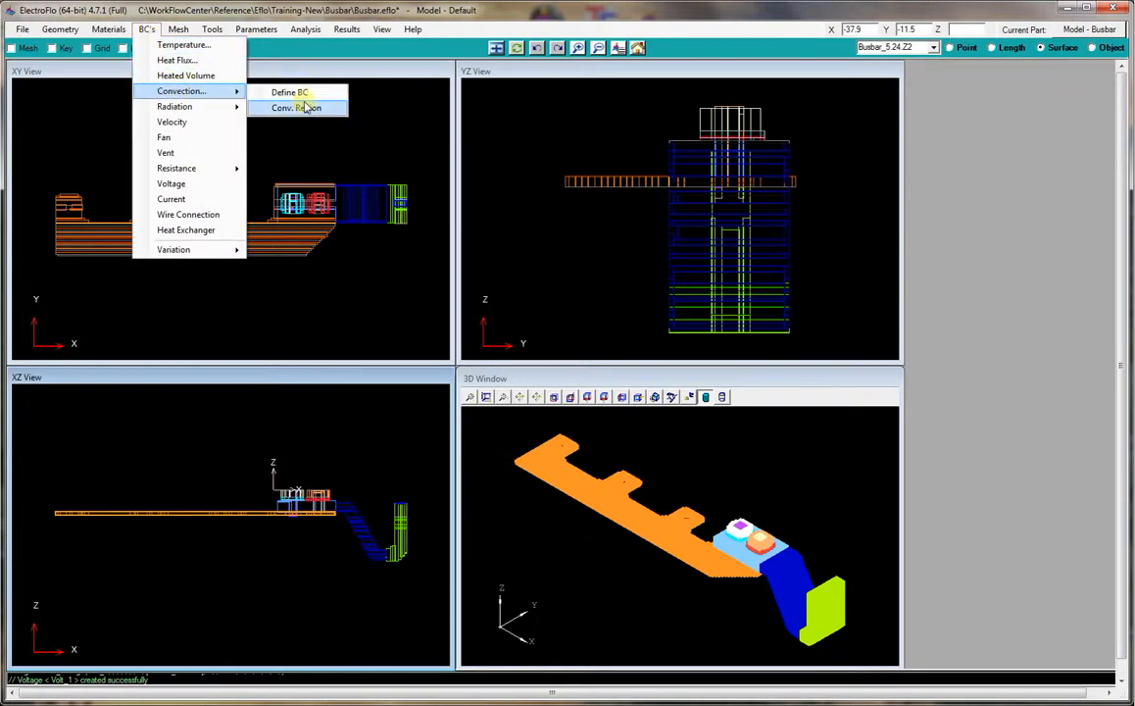
{"action": "left_click", "coordinate": [298, 106]}
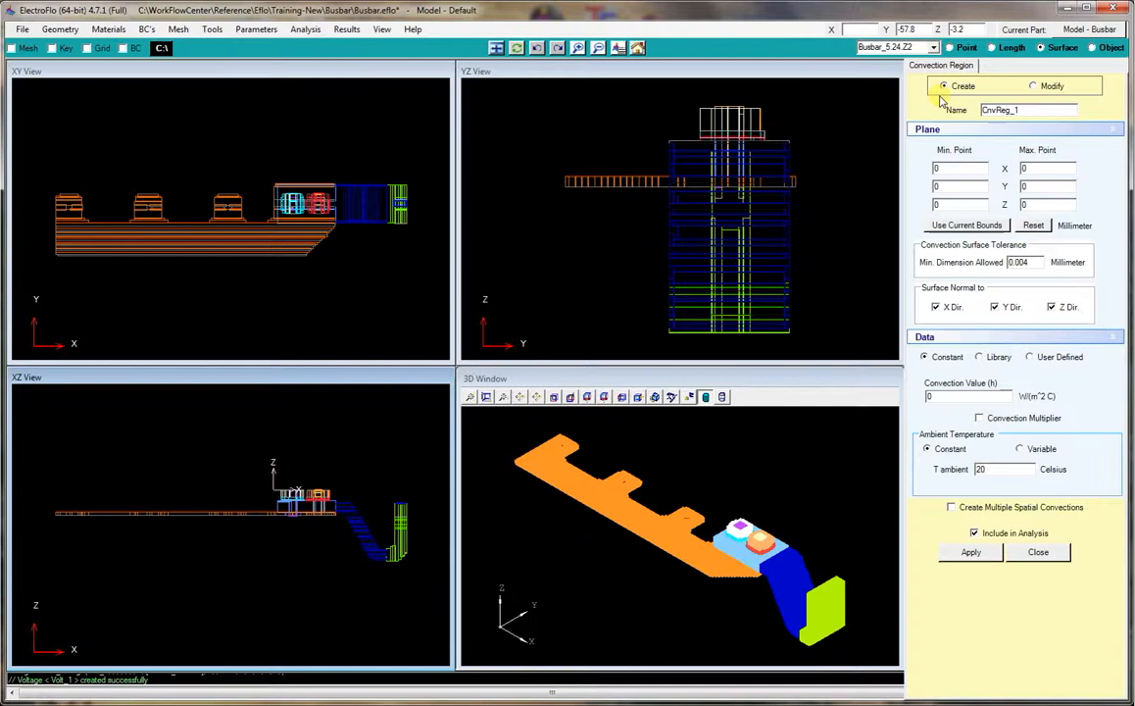
{"action": "left_click", "coordinate": [964, 47]}
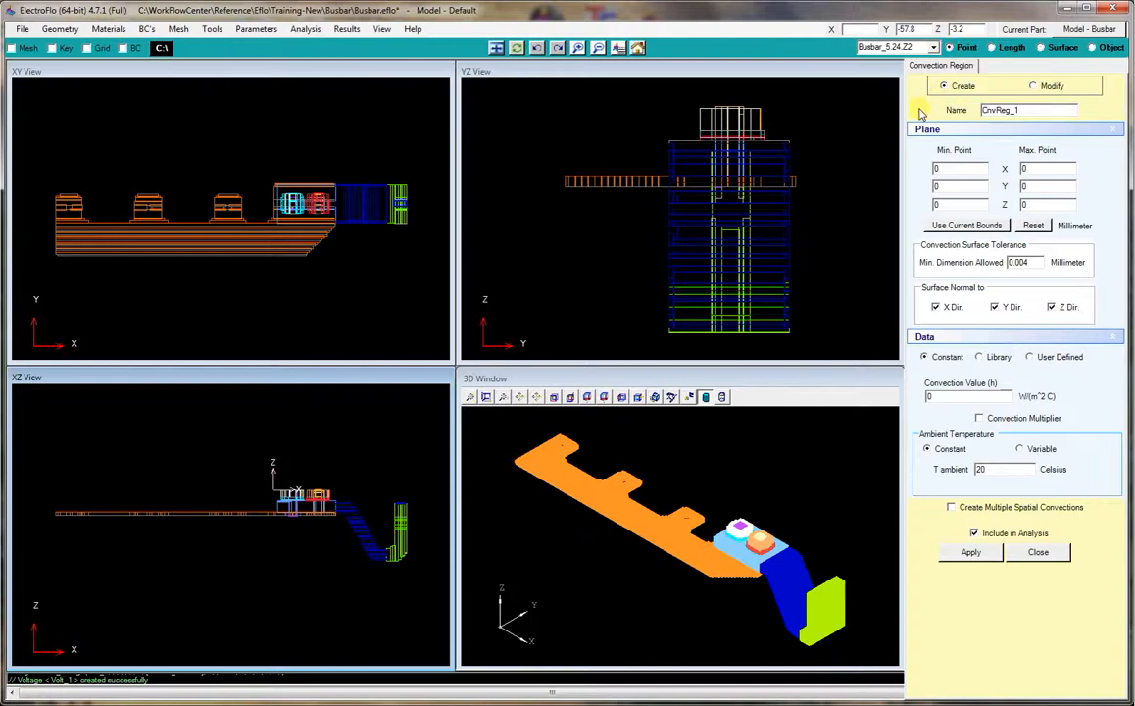
{"action": "mouse_move", "coordinate": [41, 304]}
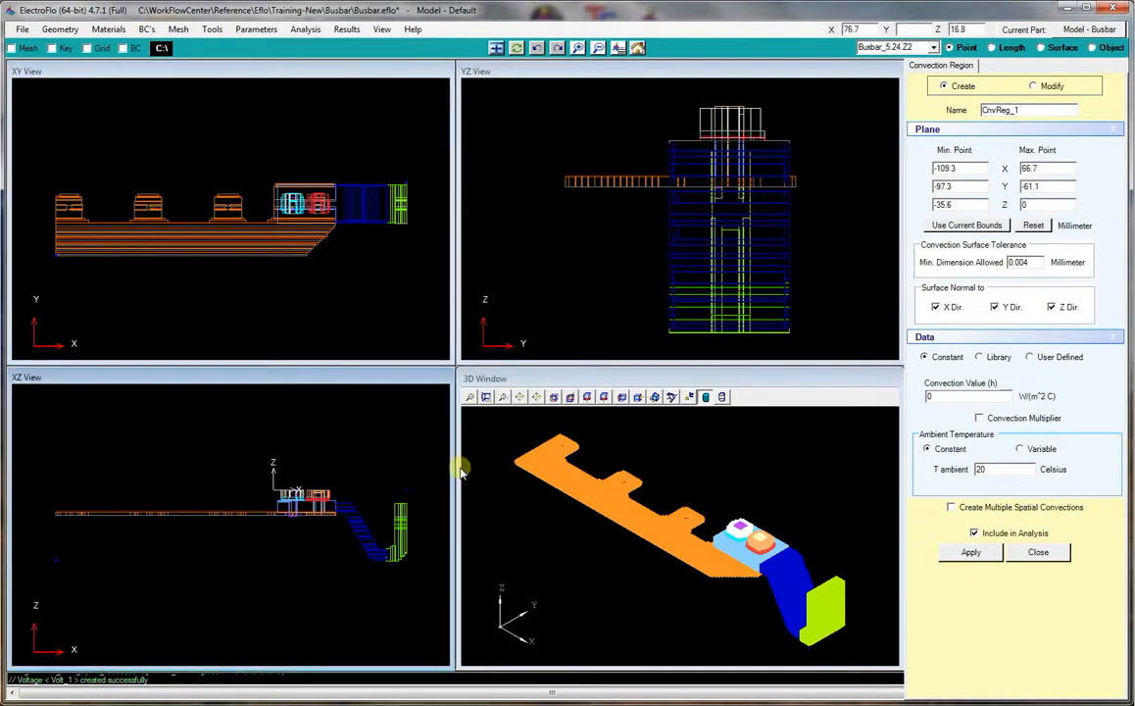
{"action": "left_click", "coordinate": [969, 396]}
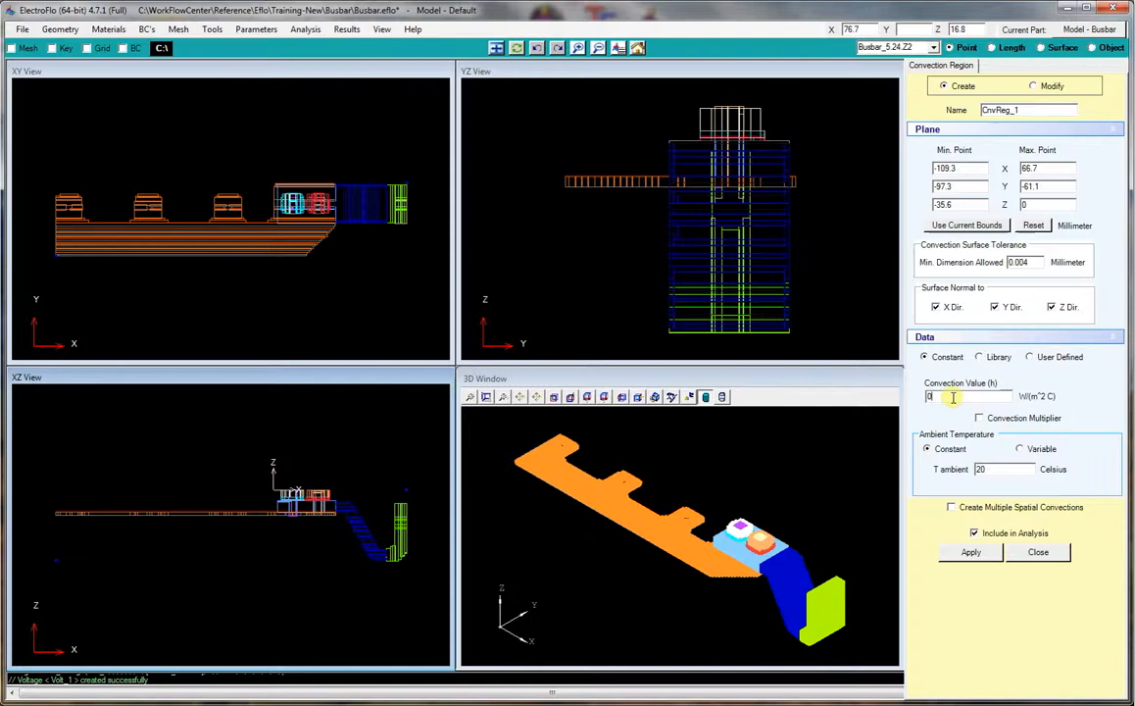
{"action": "type", "text": "10"}
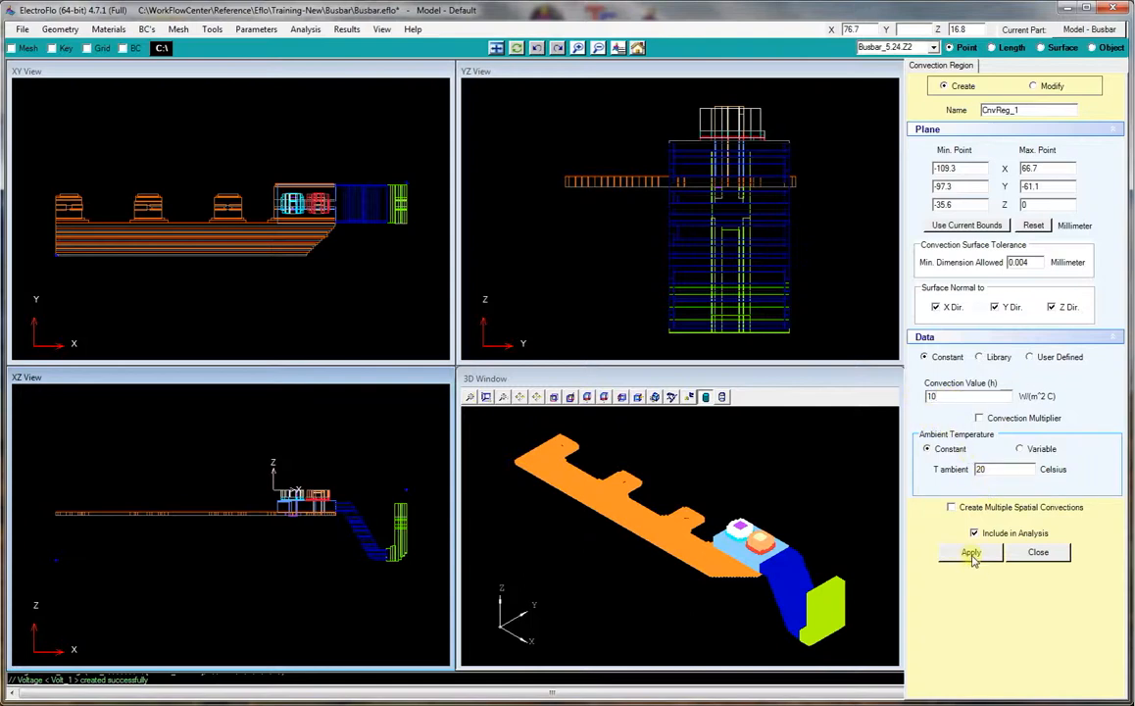
{"action": "left_click", "coordinate": [968, 552]}
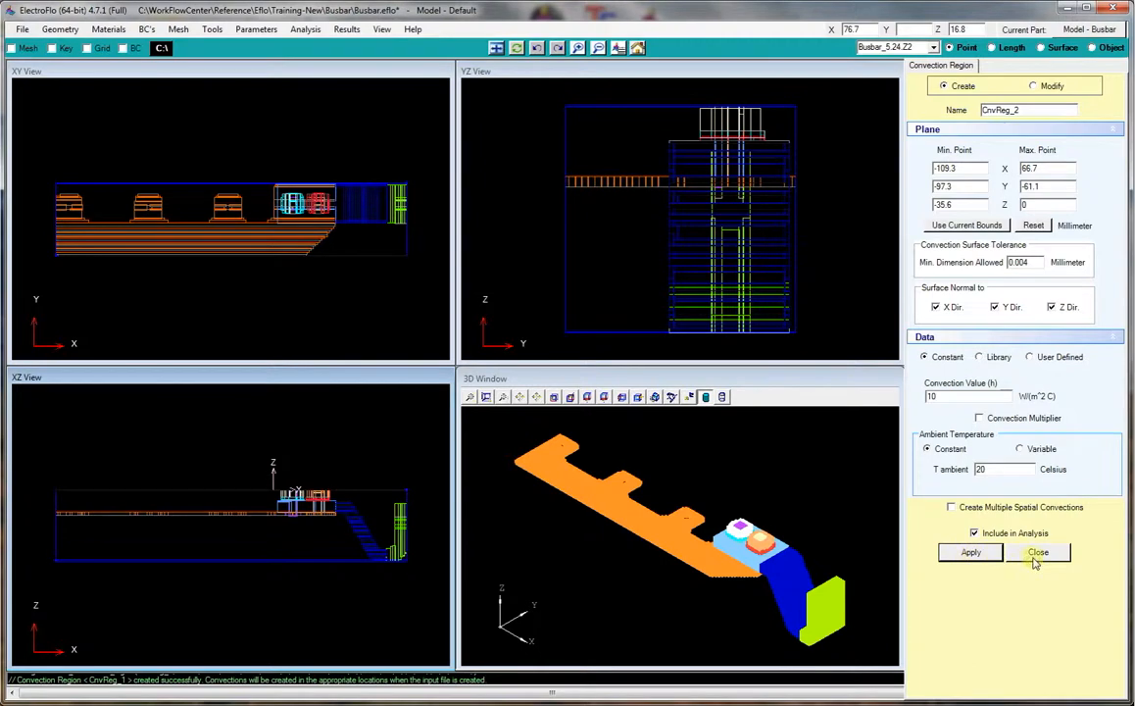
{"action": "left_click", "coordinate": [1039, 553]}
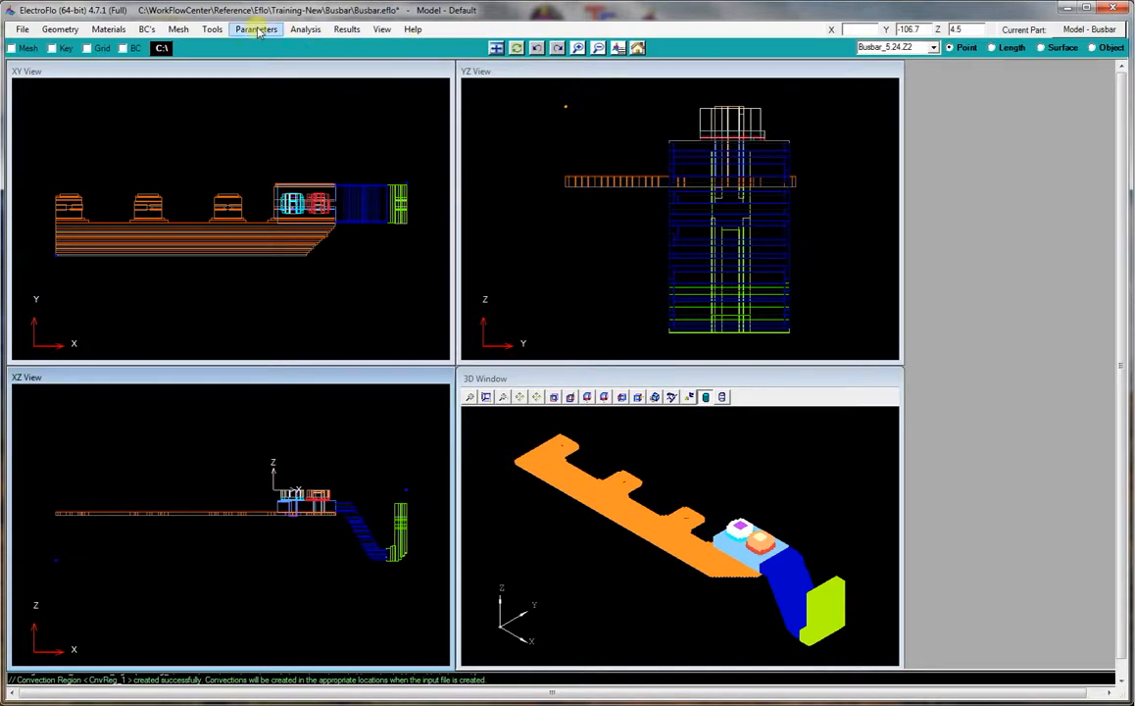
Switch Solution Parameters to Non-CFD Solution (Energy Equation Only) and apply.
{"action": "left_click", "coordinate": [255, 29]}
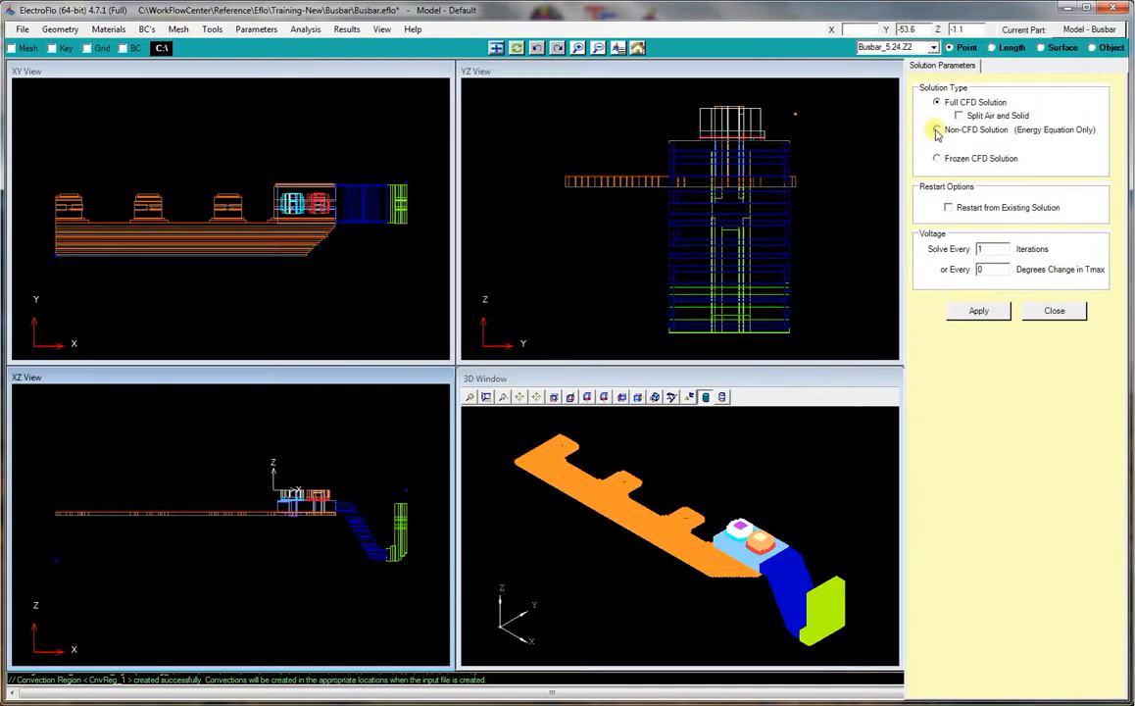
{"action": "left_click", "coordinate": [937, 129]}
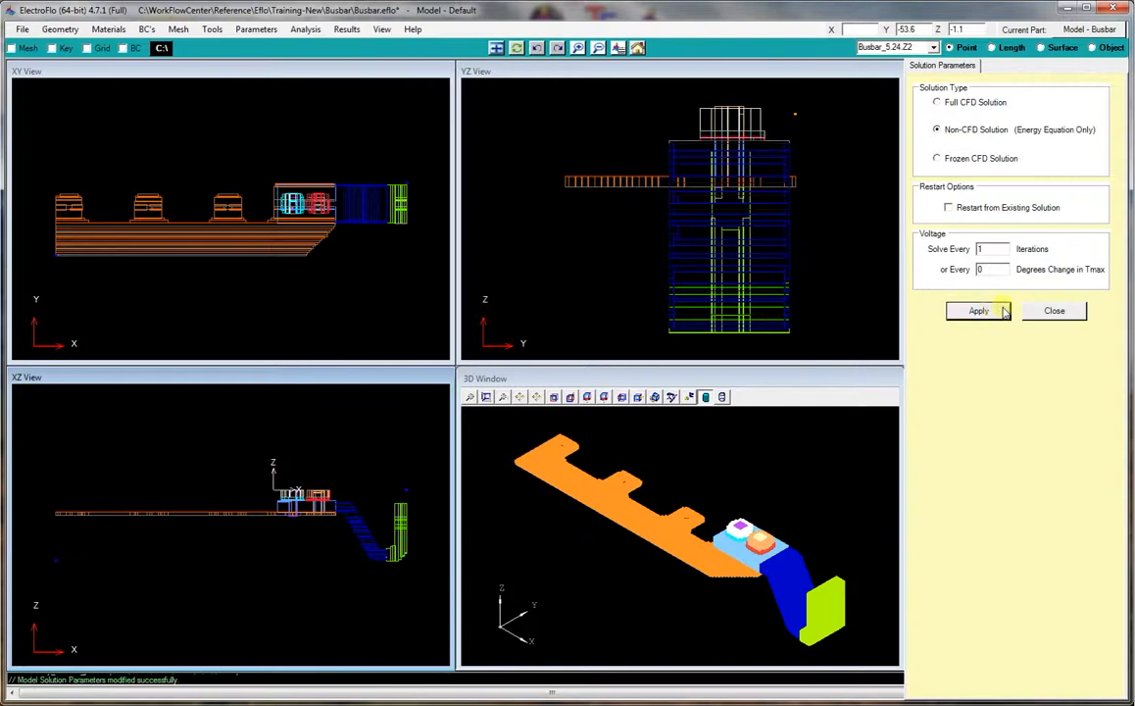
{"action": "left_click", "coordinate": [1055, 310]}
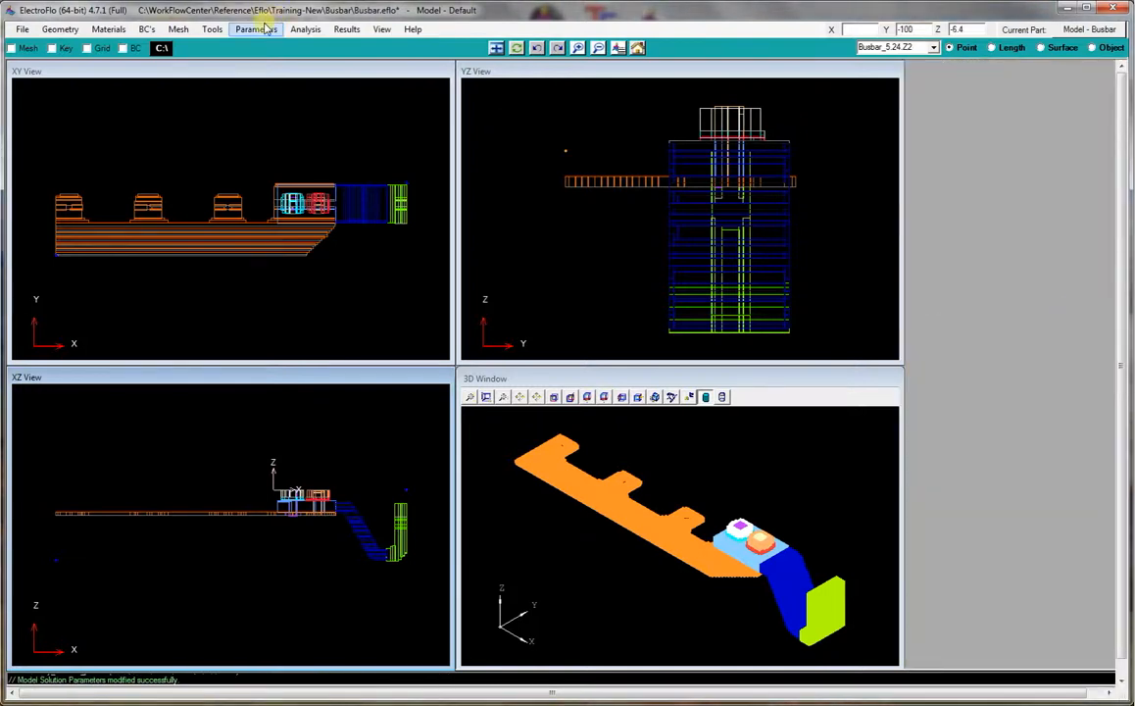
Set Transient Parameters to Time End 30 s with 20 steps and apply.
{"action": "left_click", "coordinate": [255, 29]}
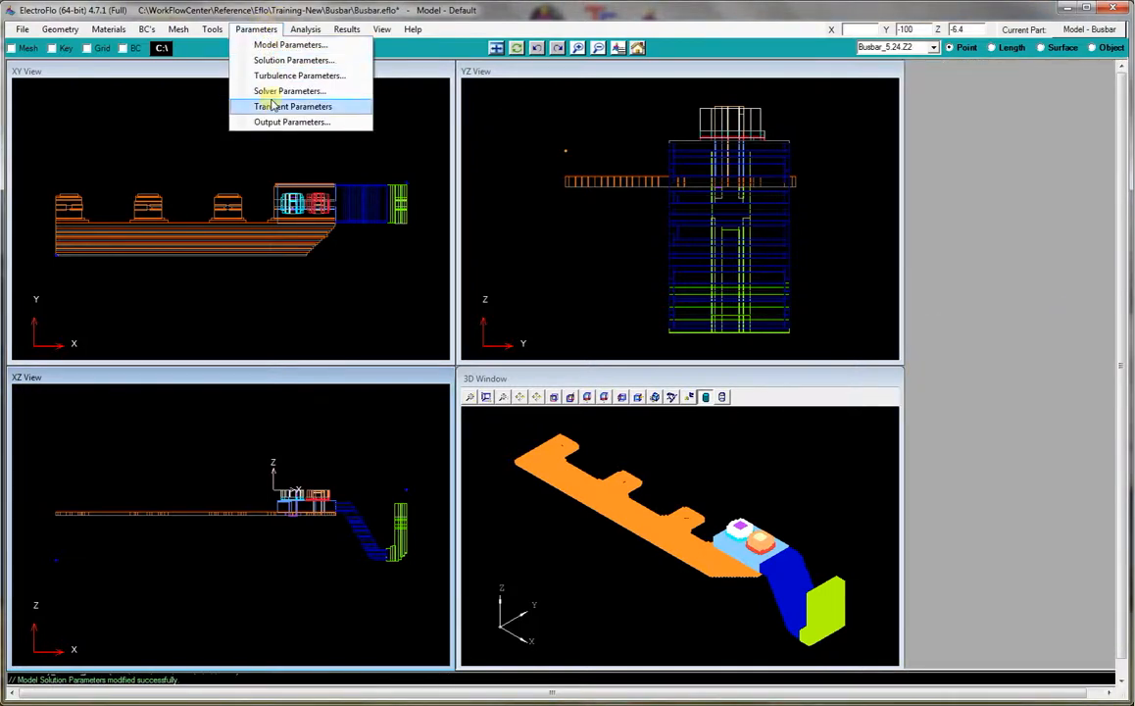
{"action": "left_click", "coordinate": [294, 106]}
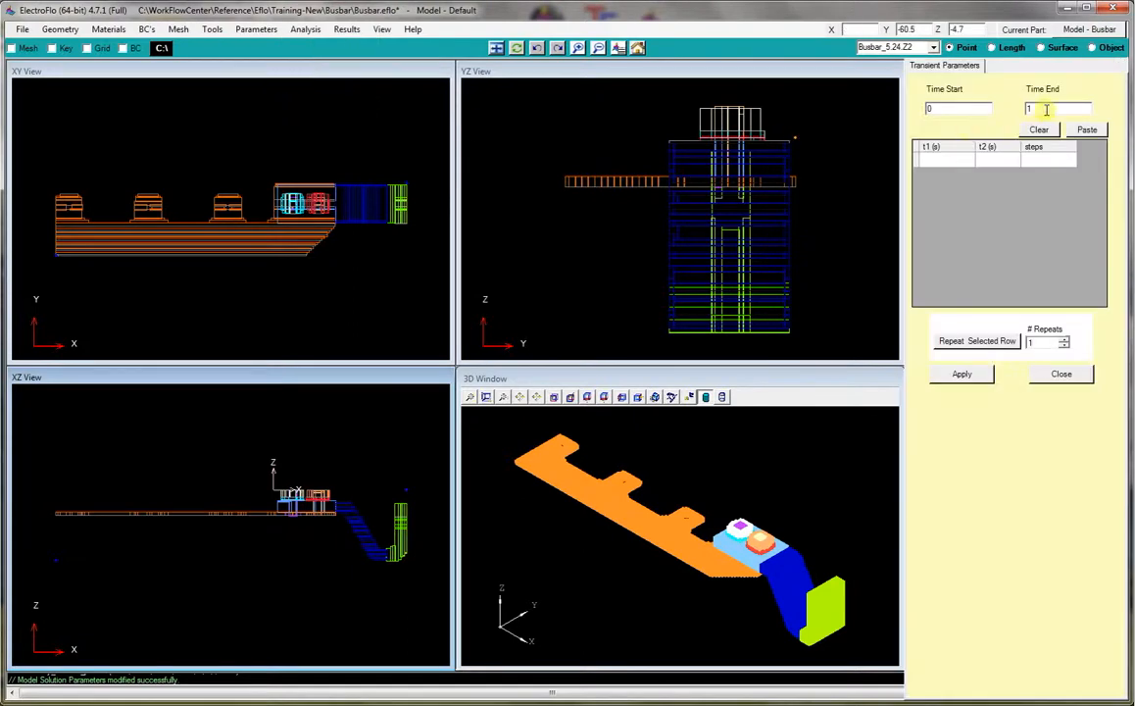
{"action": "type", "text": "30"}
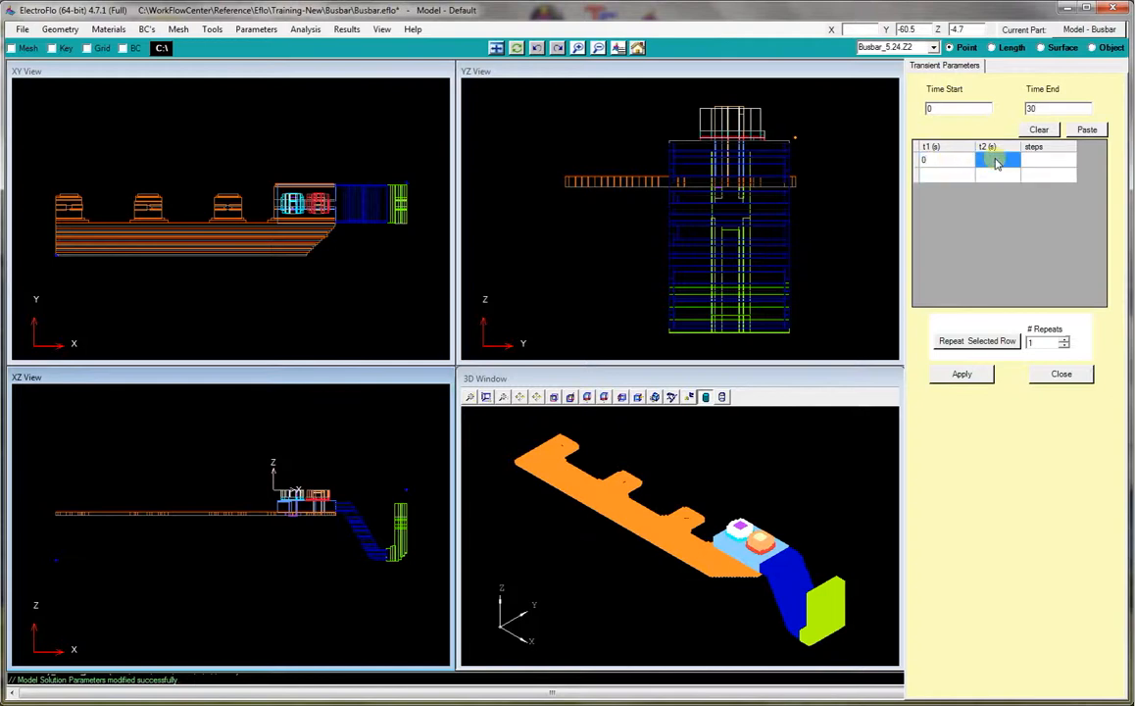
{"action": "left_click", "coordinate": [1042, 159]}
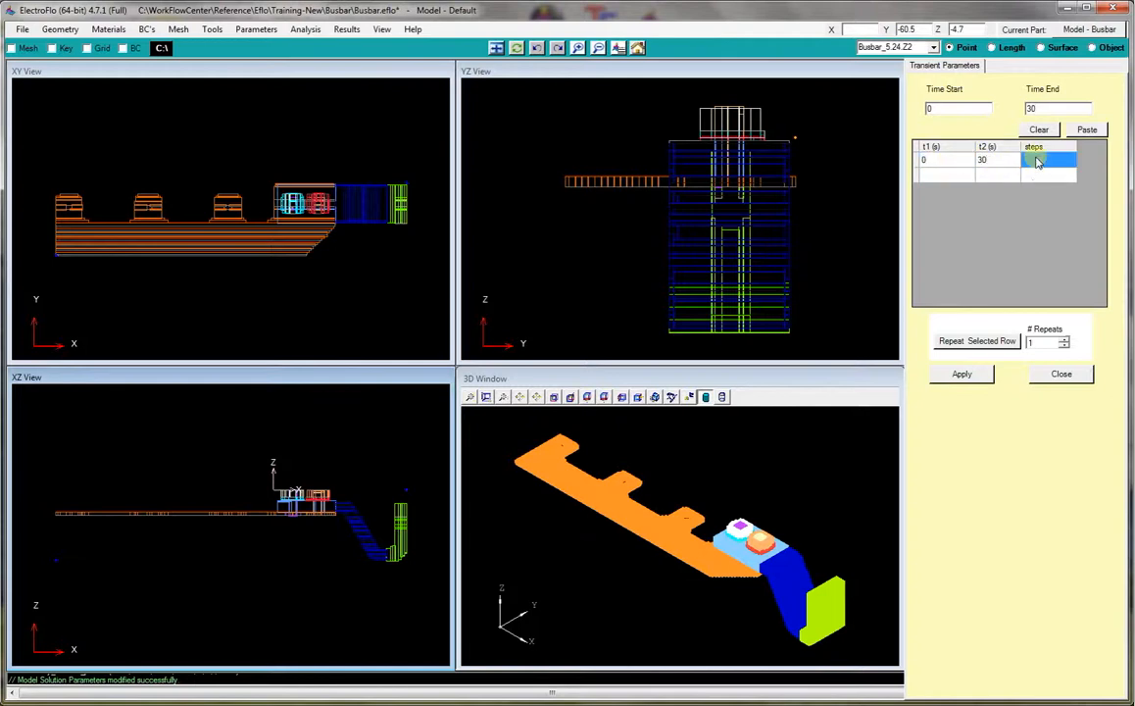
{"action": "type", "text": "20"}
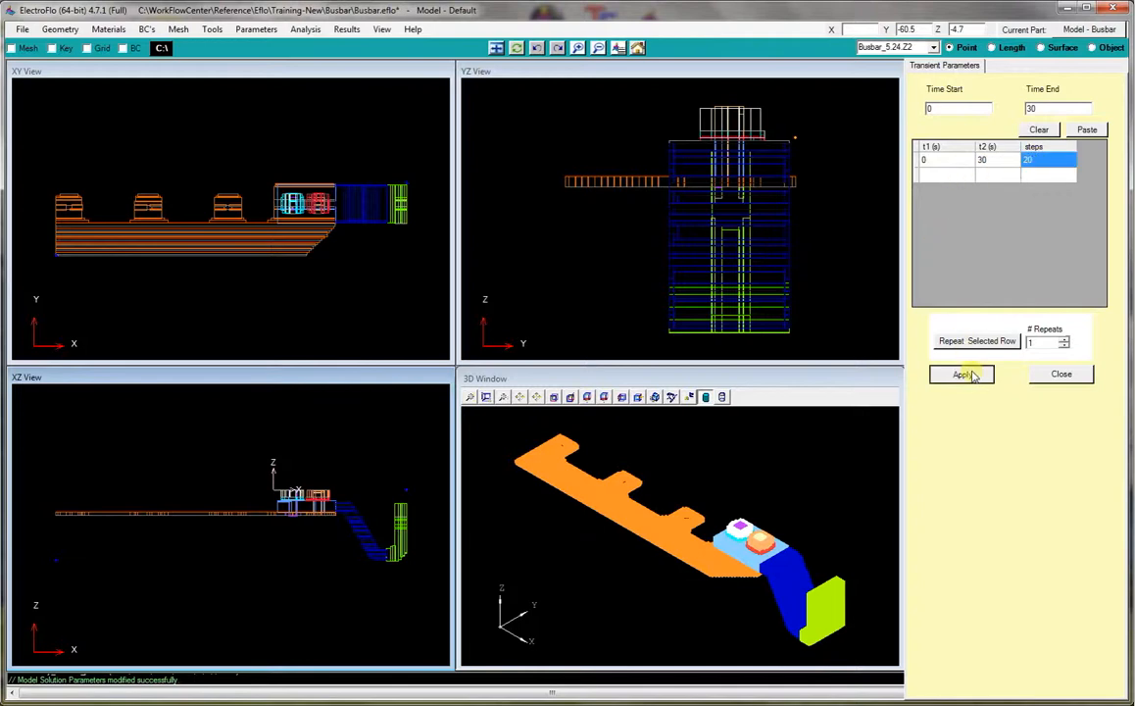
{"action": "left_click", "coordinate": [1061, 373]}
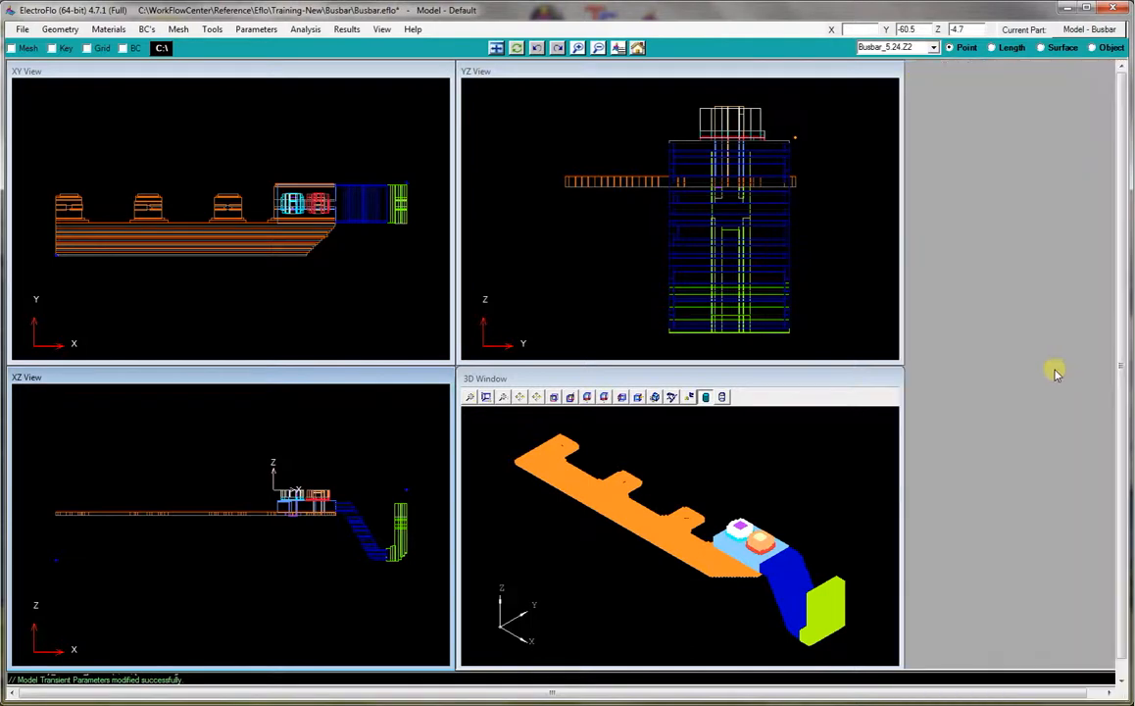
{"action": "left_click", "coordinate": [304, 30]}
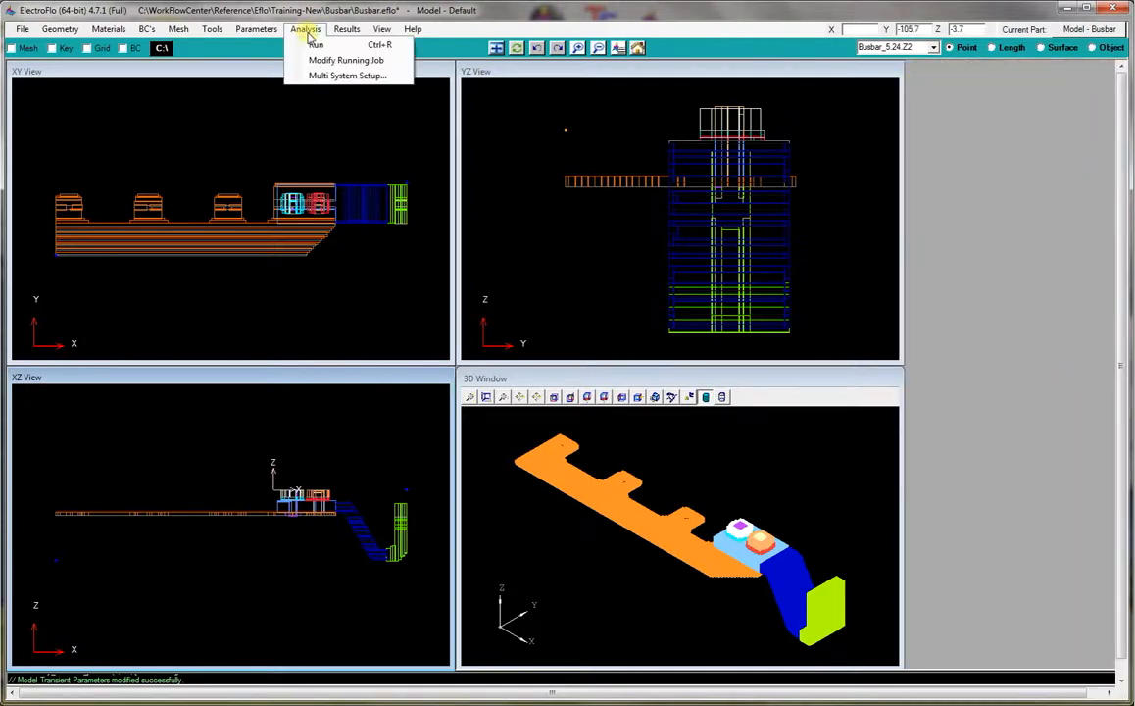
Run the simulation job into run folder Busbar_Run1.
{"action": "left_click", "coordinate": [314, 43]}
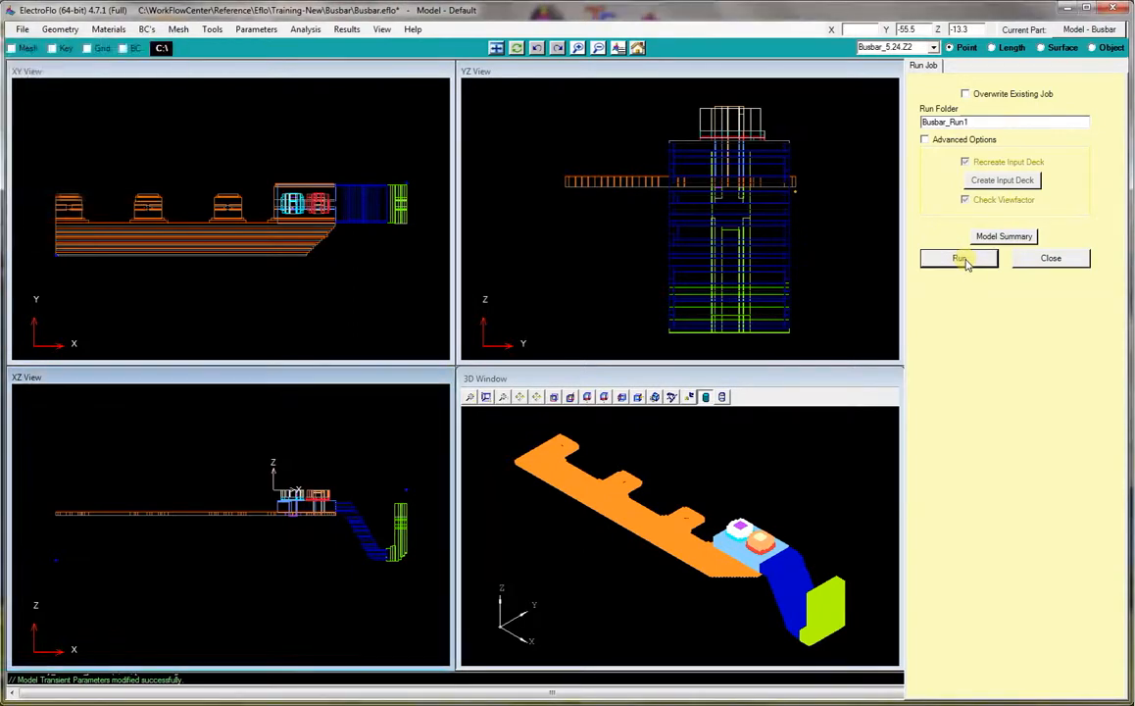
{"action": "left_click", "coordinate": [958, 258]}
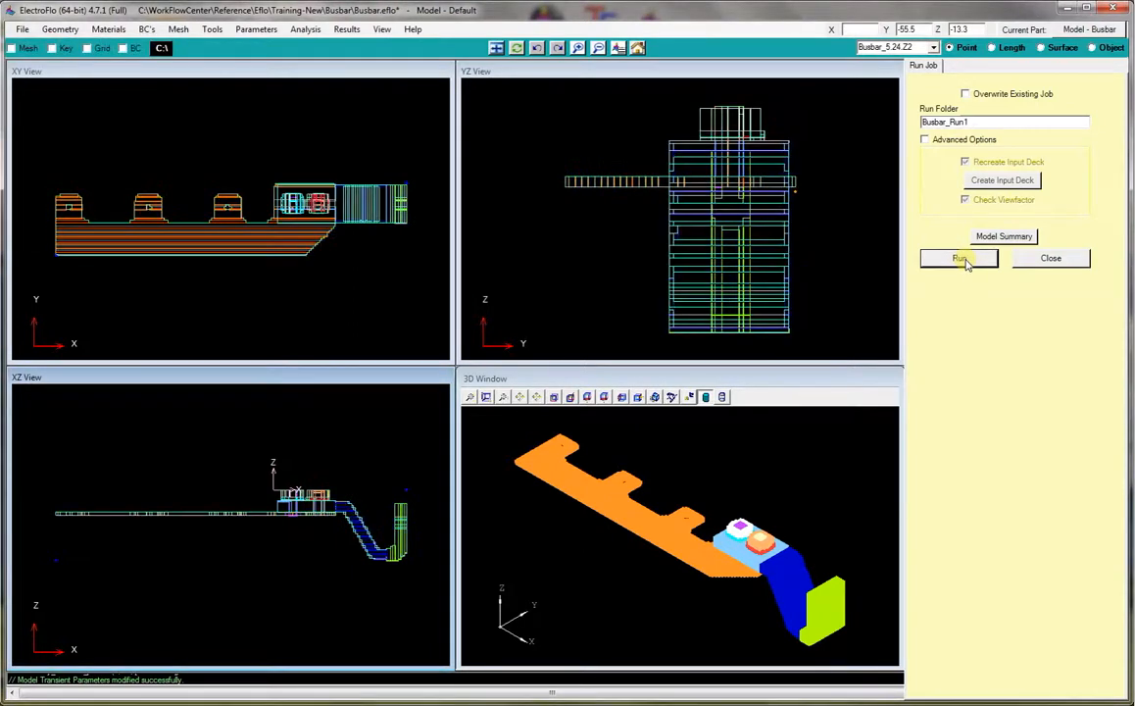
{"action": "left_click", "coordinate": [958, 259]}
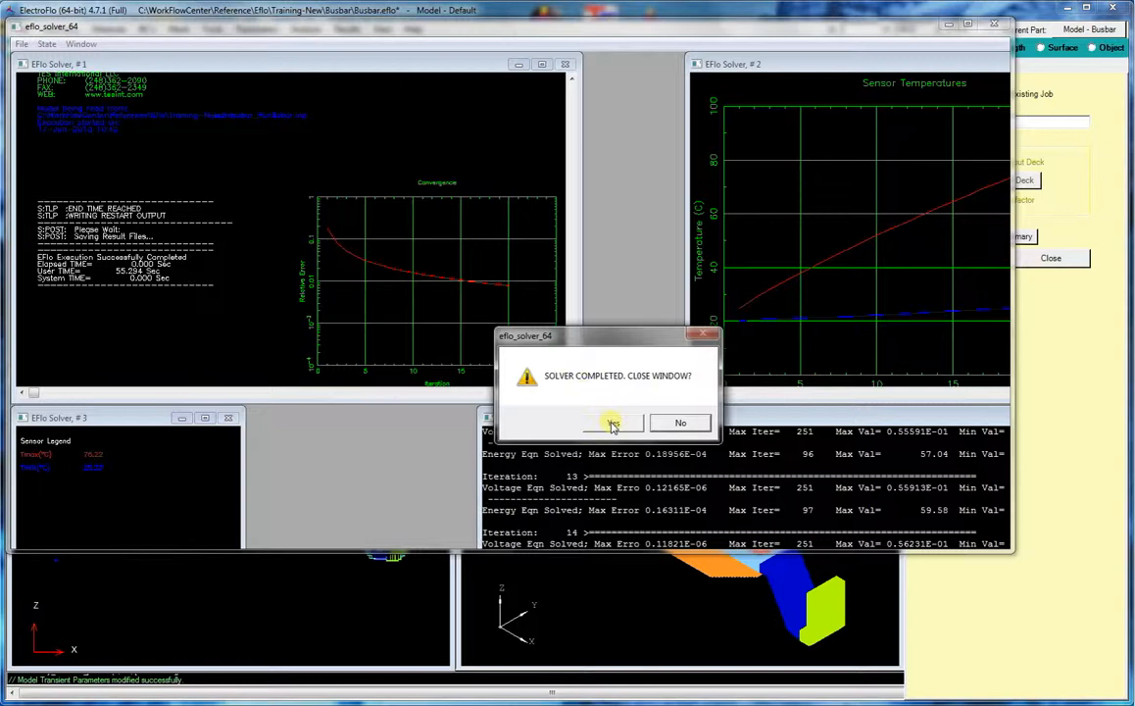
After the solve completes, close the solver windows, read Busbar_Run1 results and enlarge the 3D view.
{"action": "left_click", "coordinate": [611, 423]}
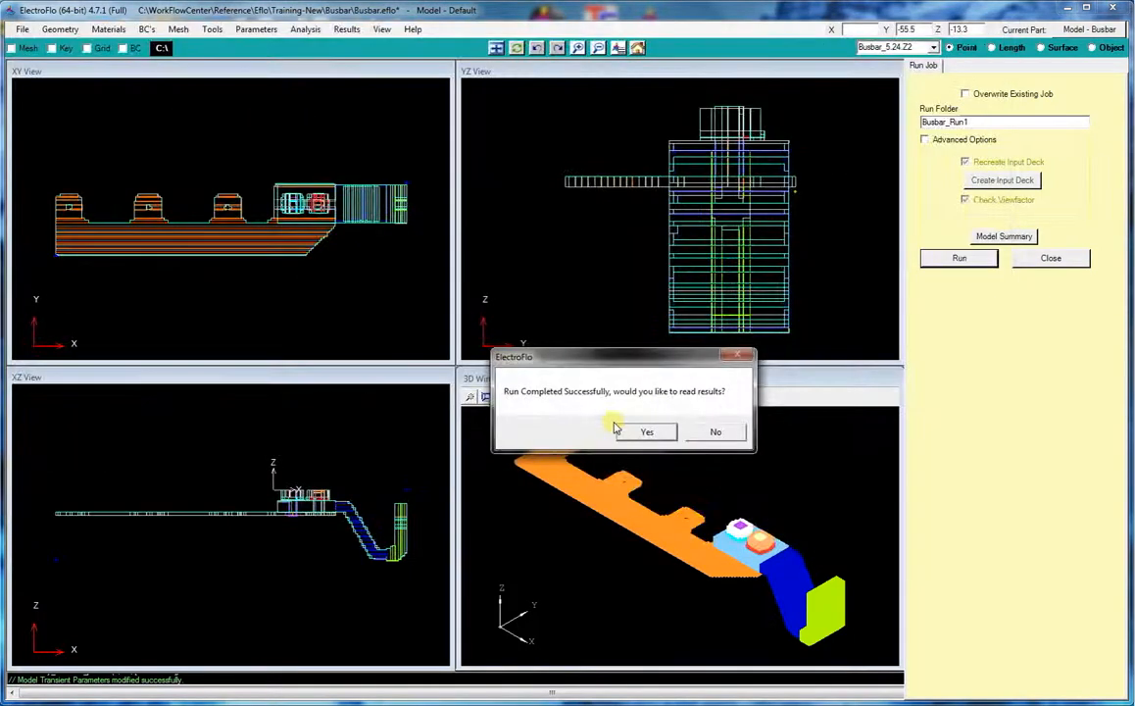
{"action": "left_click", "coordinate": [713, 431]}
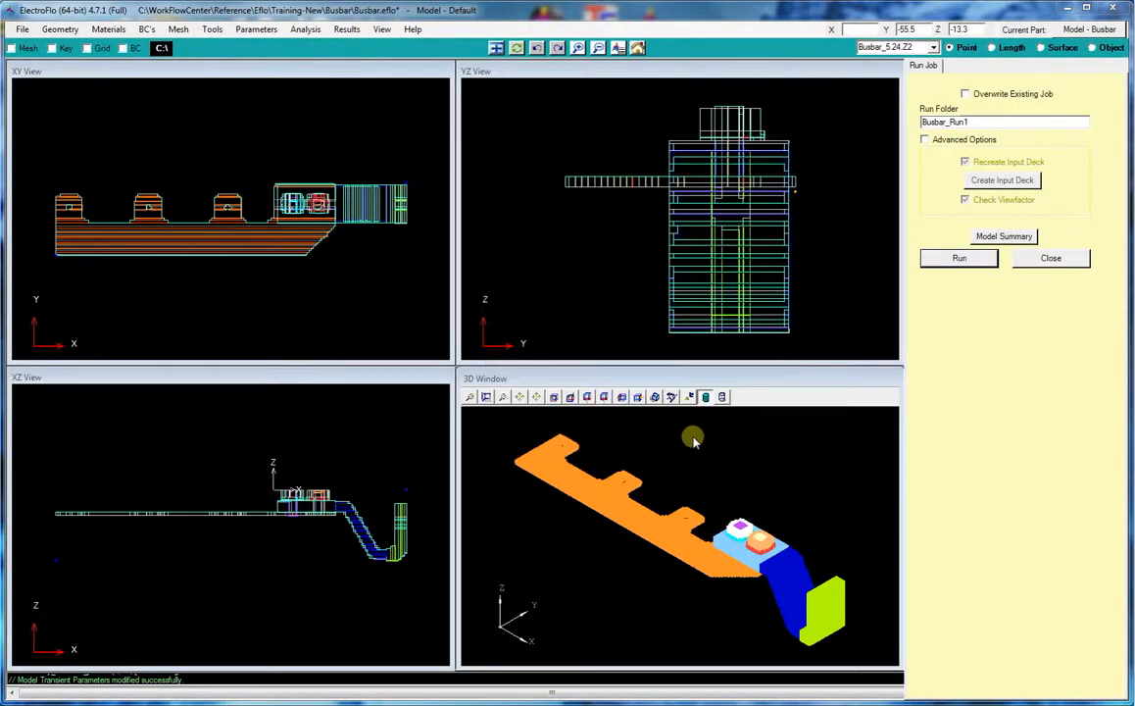
{"action": "left_click", "coordinate": [956, 66]}
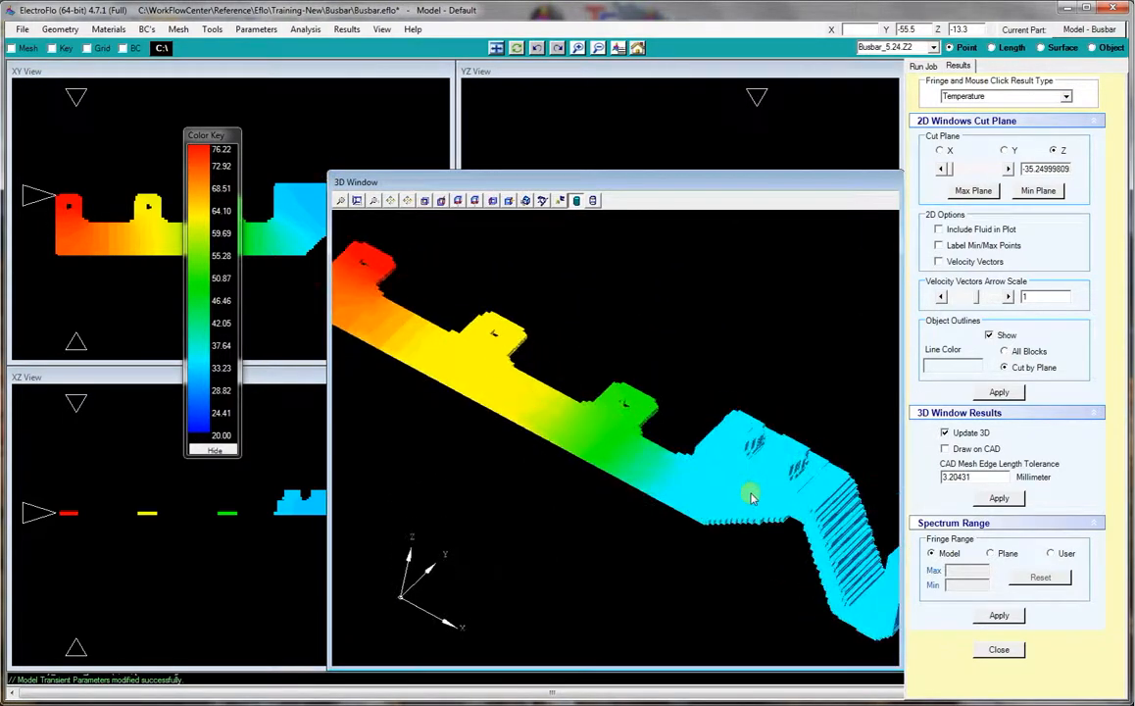
Rotate the busbar's temperature fringe plot to view its far end.
{"action": "left_click_drag", "start_coordinate": [749, 494], "coordinate": [692, 470]}
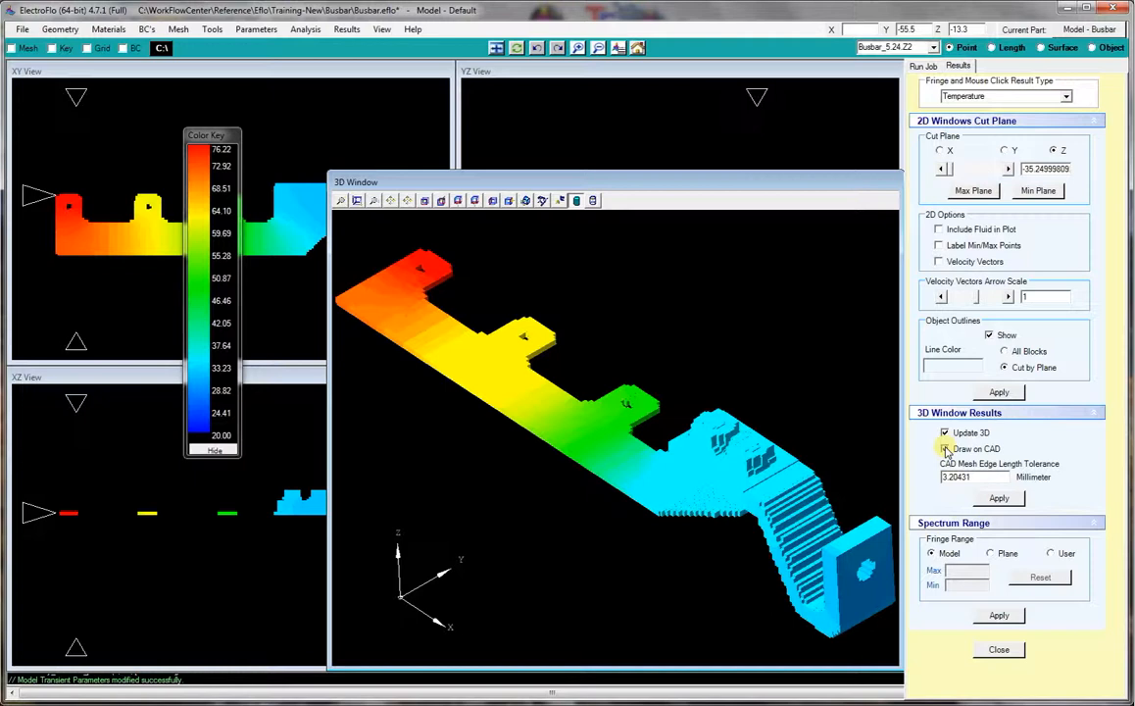
Enable Draw on CAD for the temperature fringe, apply, and reframe the busbar view.
{"action": "left_click", "coordinate": [945, 449]}
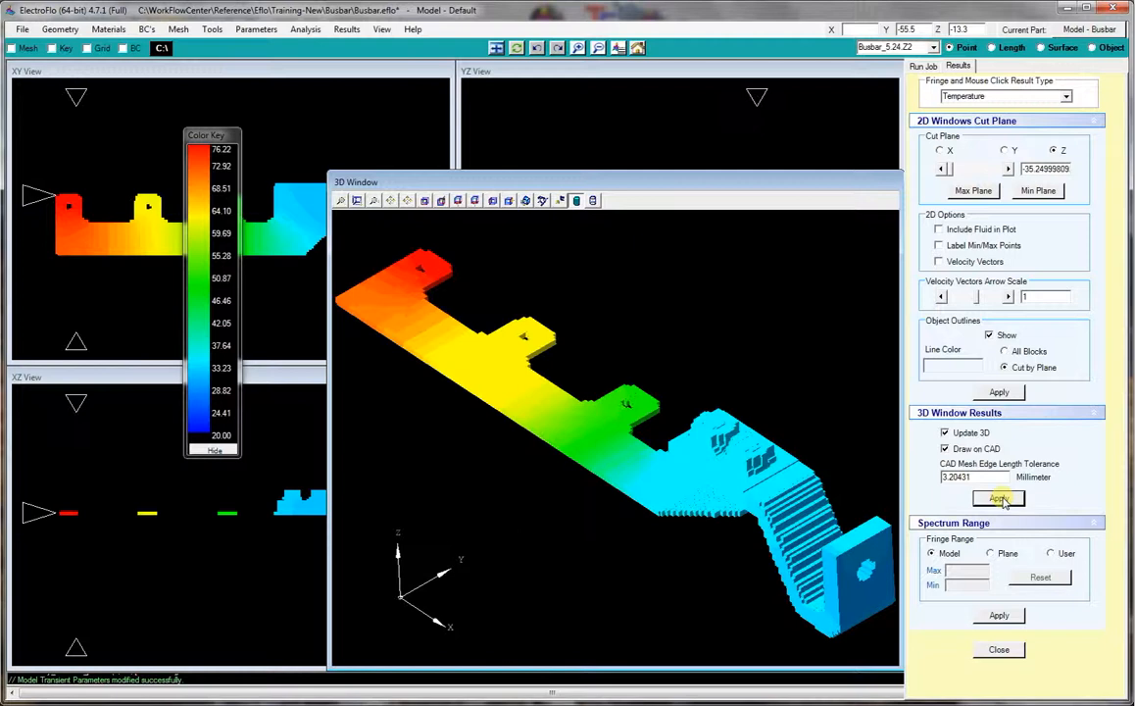
{"action": "left_click", "coordinate": [1000, 498]}
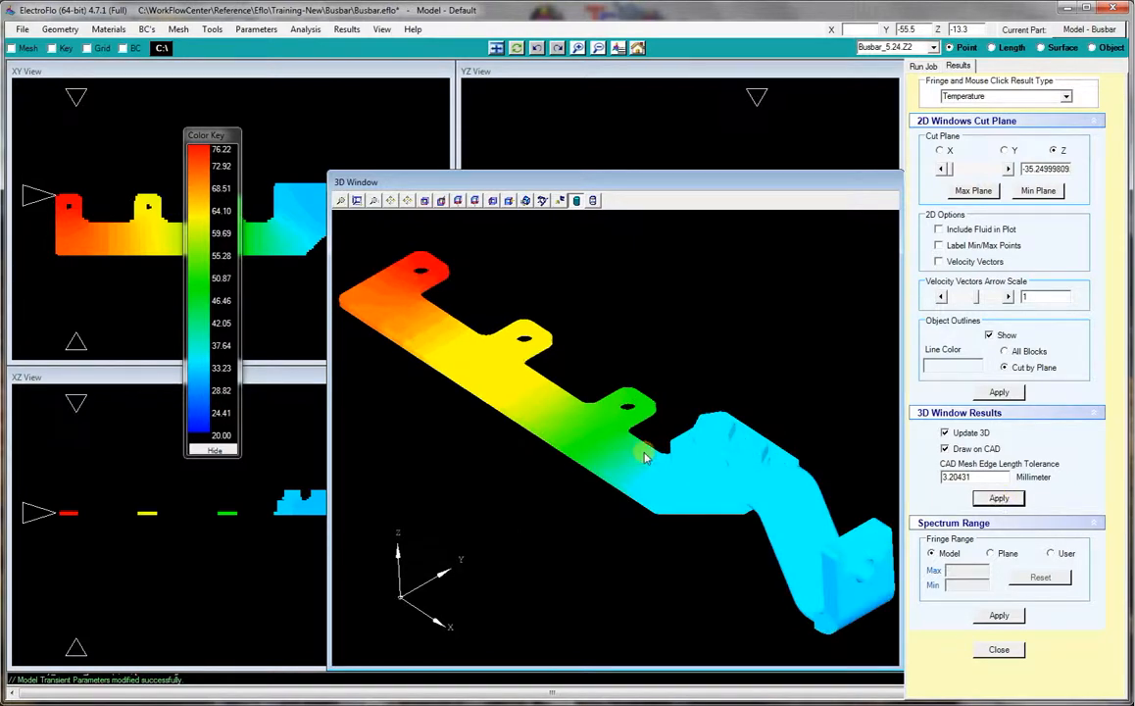
{"action": "left_click_drag", "start_coordinate": [645, 457], "coordinate": [729, 435]}
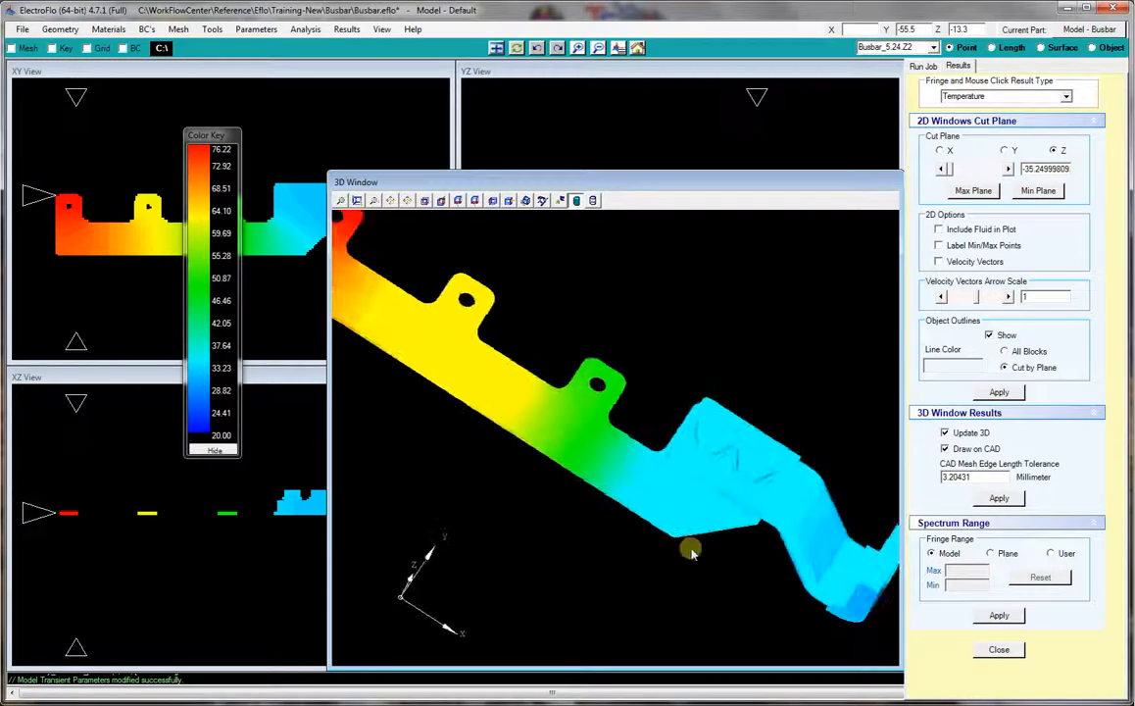
{"action": "left_click_drag", "start_coordinate": [692, 549], "coordinate": [611, 441]}
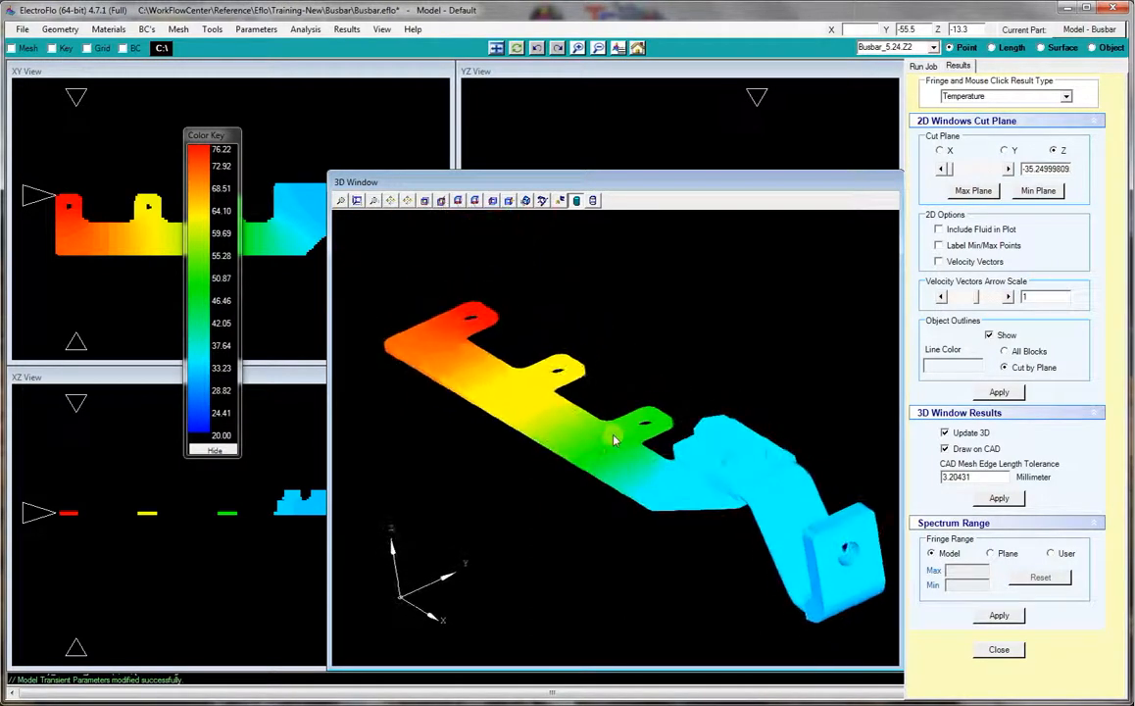